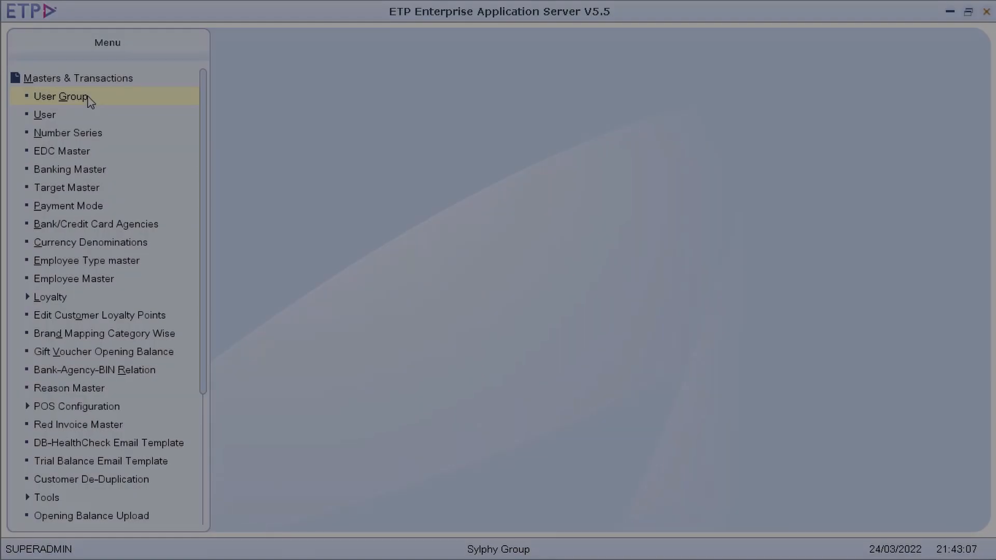
# Step: Review ETP Store's user groups (ADMIN, CASHIER, MANAGER, SALES, SUPERUSER) in the User Group master
pyautogui.click(61, 96)
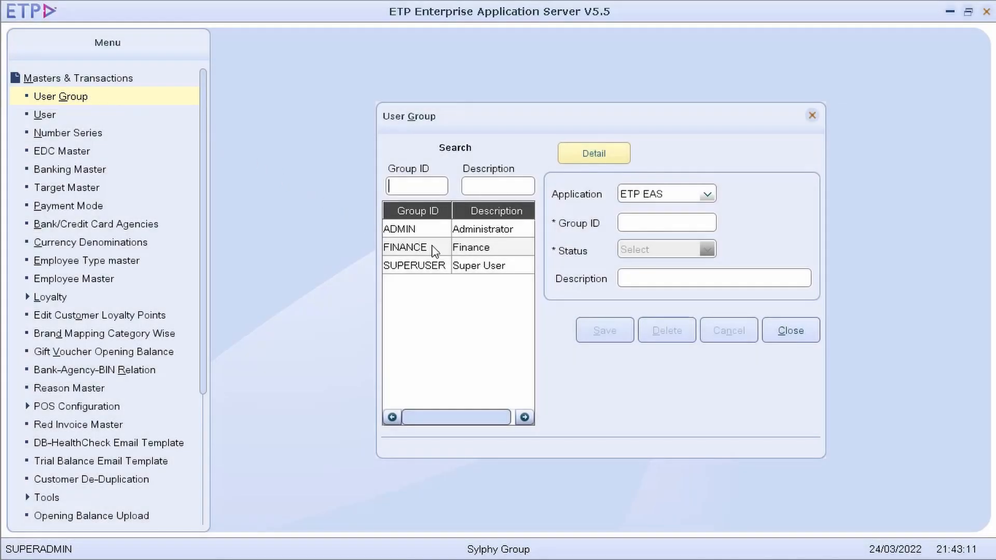
pyautogui.moveTo(444, 254)
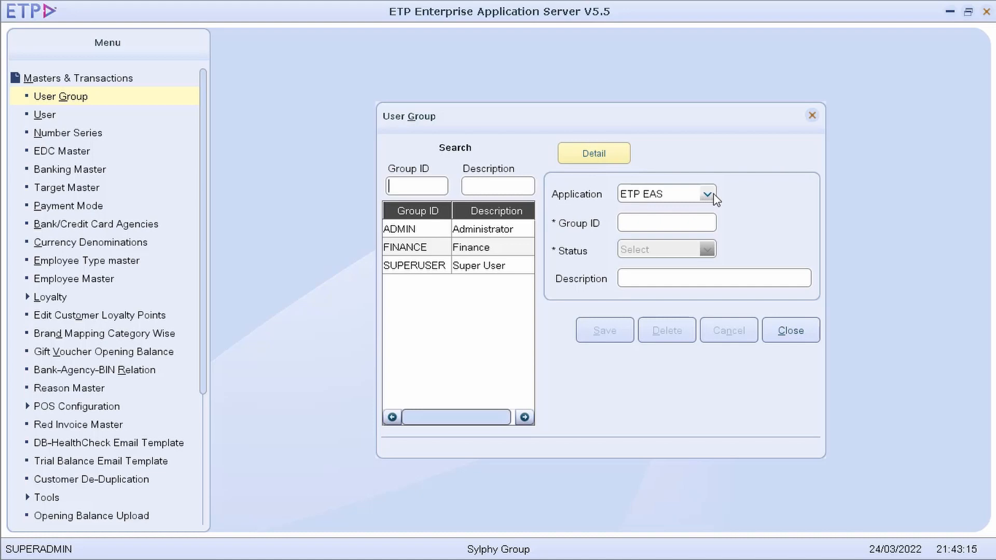
pyautogui.click(708, 193)
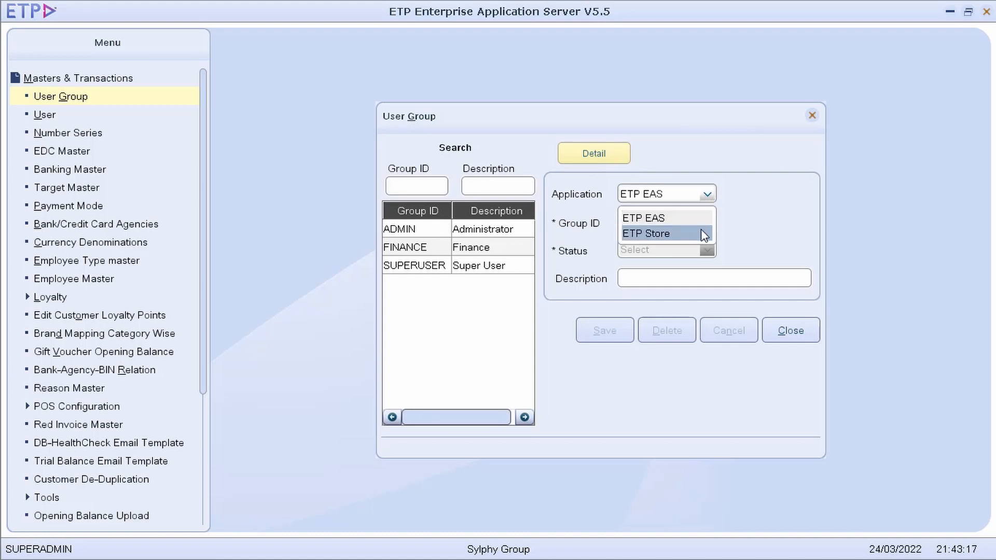
pyautogui.click(645, 233)
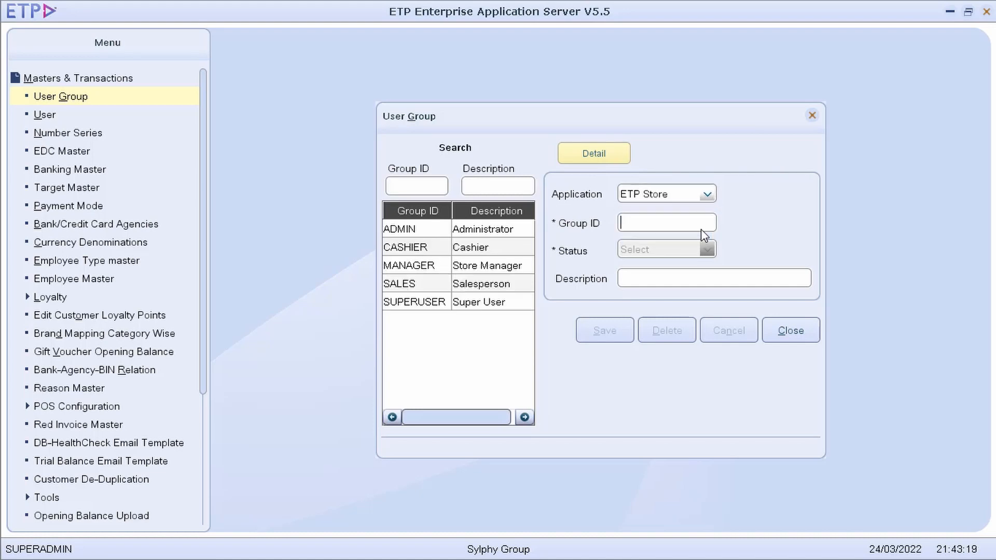
pyautogui.click(790, 330)
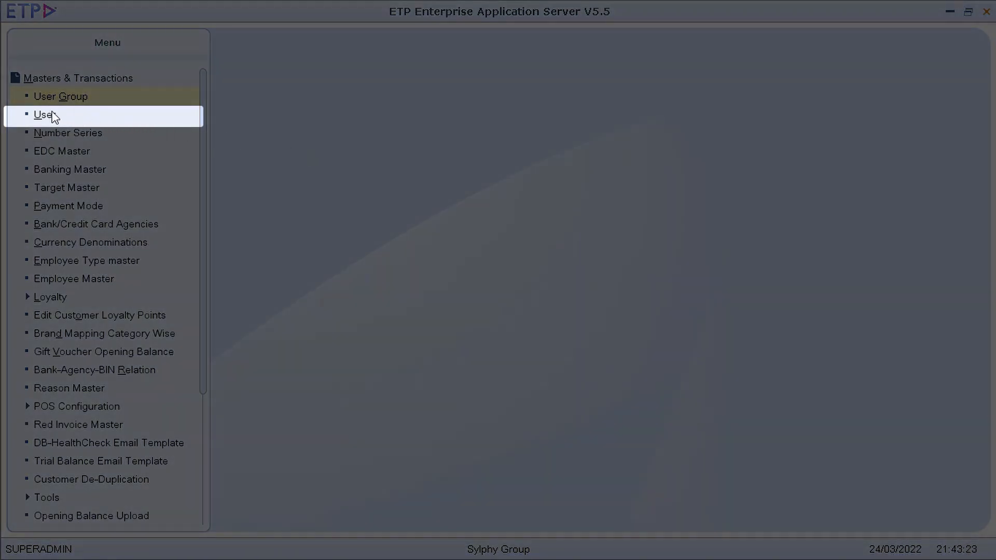
# Step: Add ETP EAS user GINA: FINANCE group, English, description GINA, then save
pyautogui.click(44, 114)
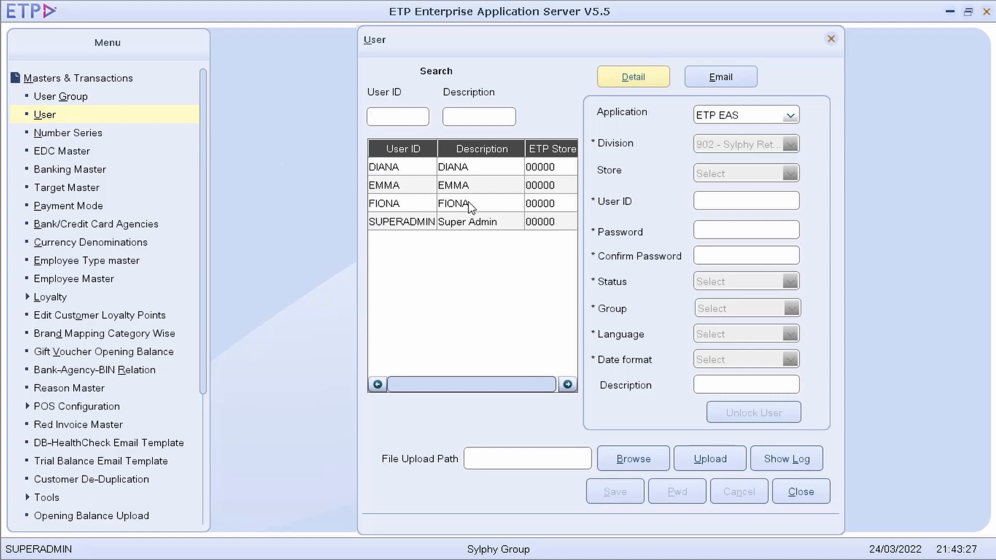
pyautogui.moveTo(566, 189)
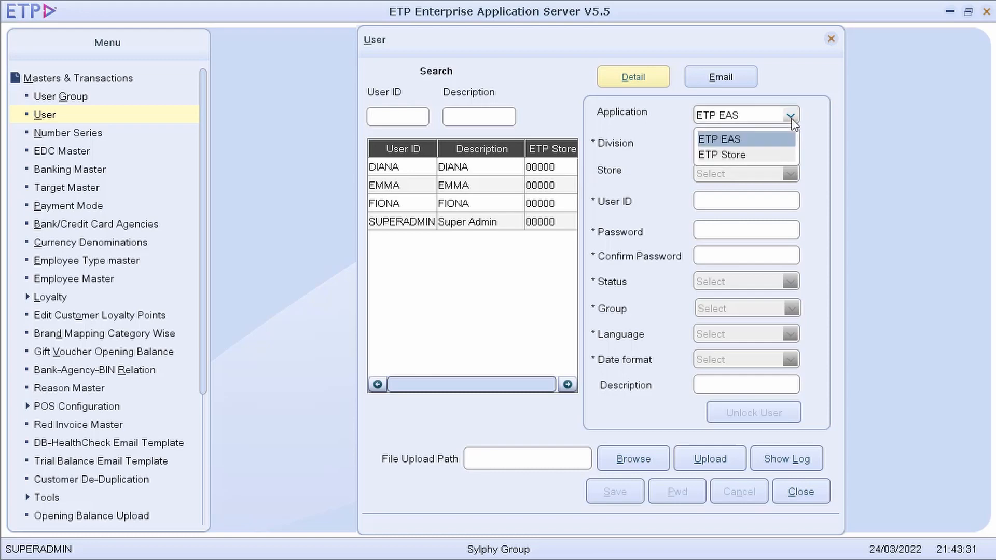
pyautogui.click(716, 139)
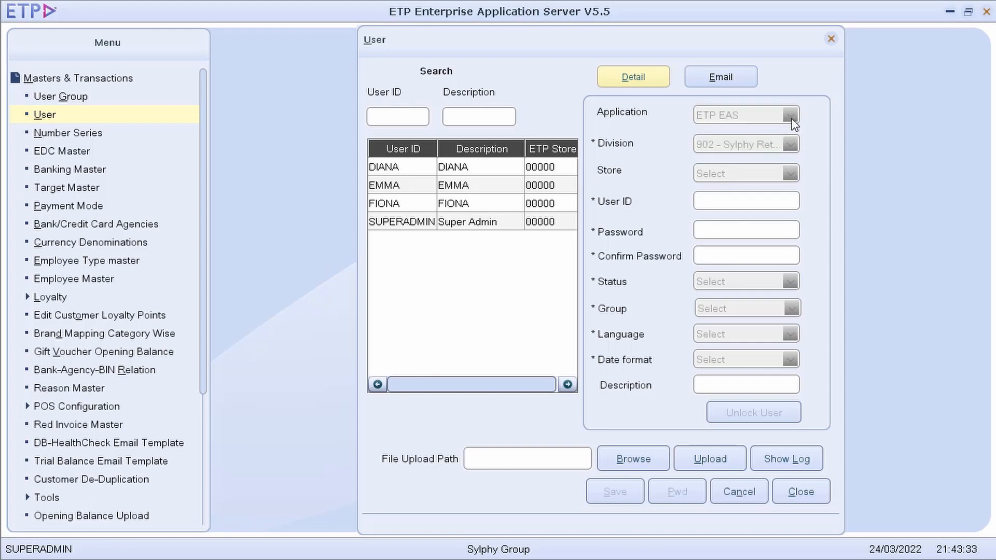
pyautogui.write('GINA')
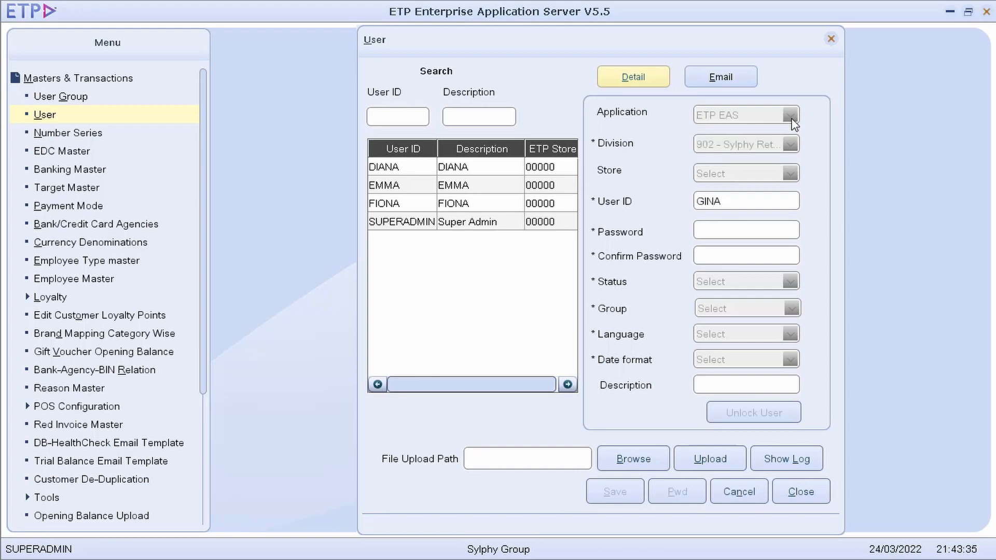
pyautogui.click(791, 280)
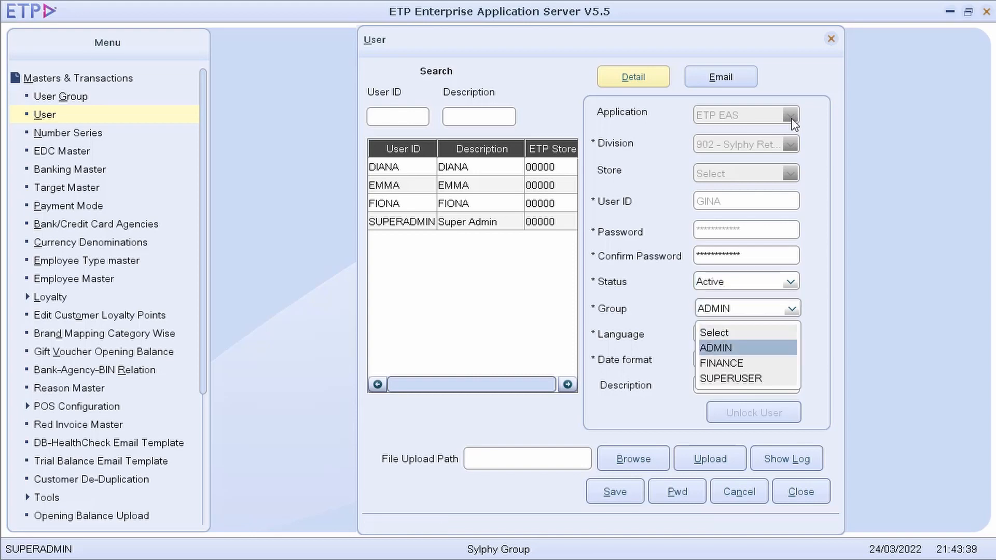
pyautogui.click(721, 363)
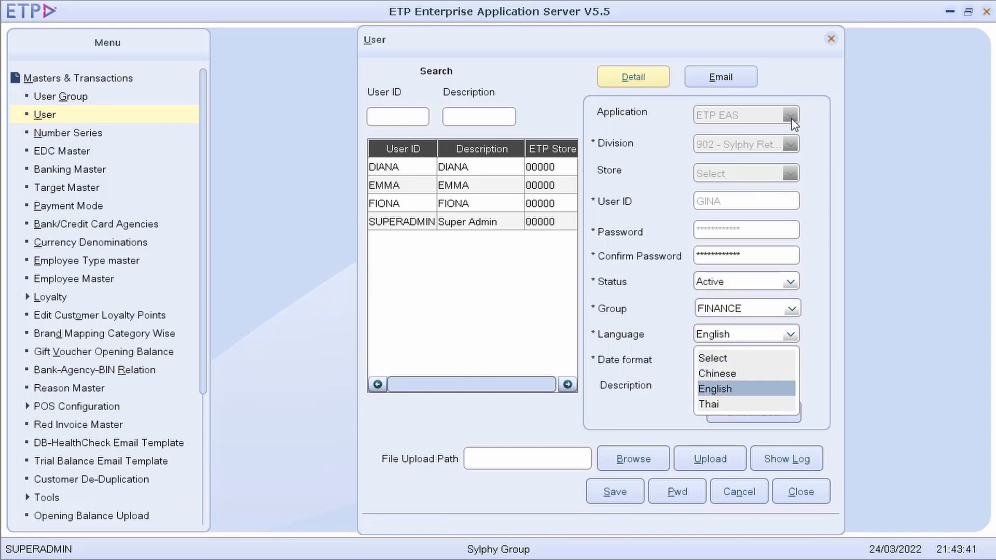
pyautogui.click(710, 404)
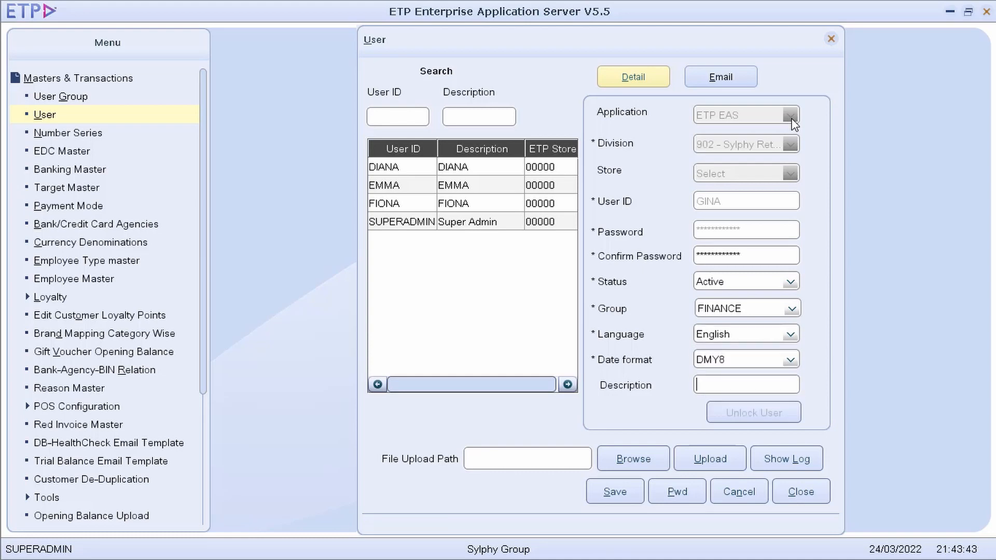
pyautogui.write('GINA')
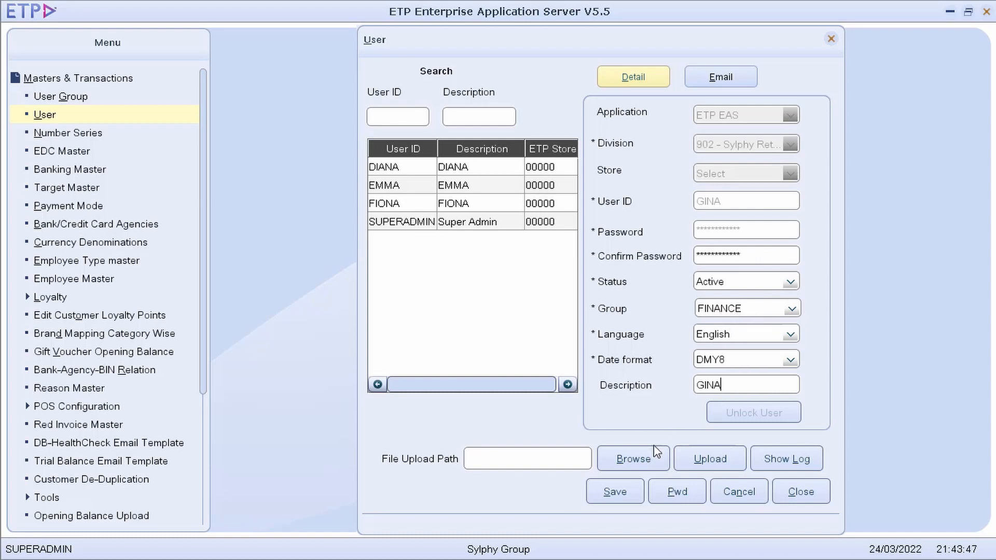
pyautogui.click(614, 491)
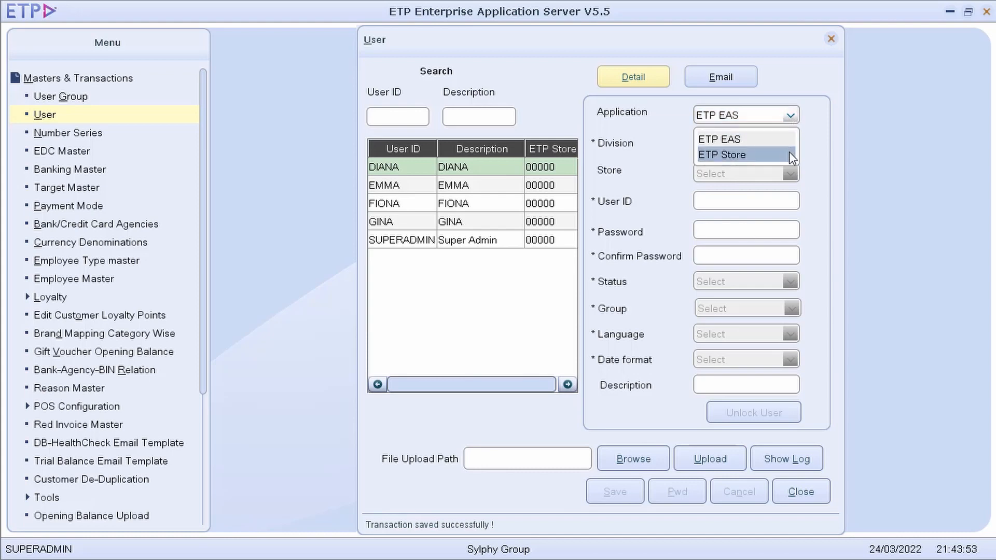
# Step: Add ETP Store user HELA at store US11 in the SALES group, then save
pyautogui.click(721, 154)
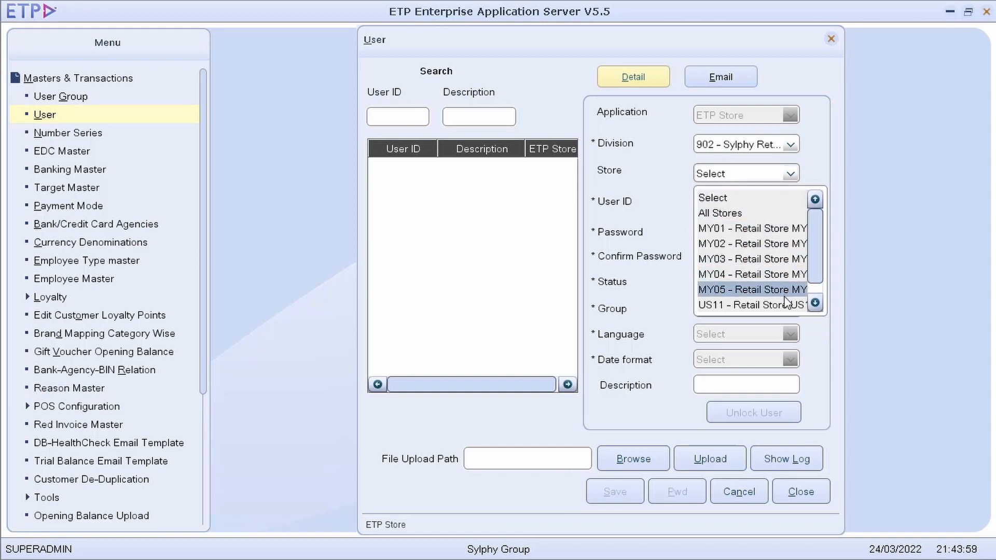
pyautogui.click(752, 305)
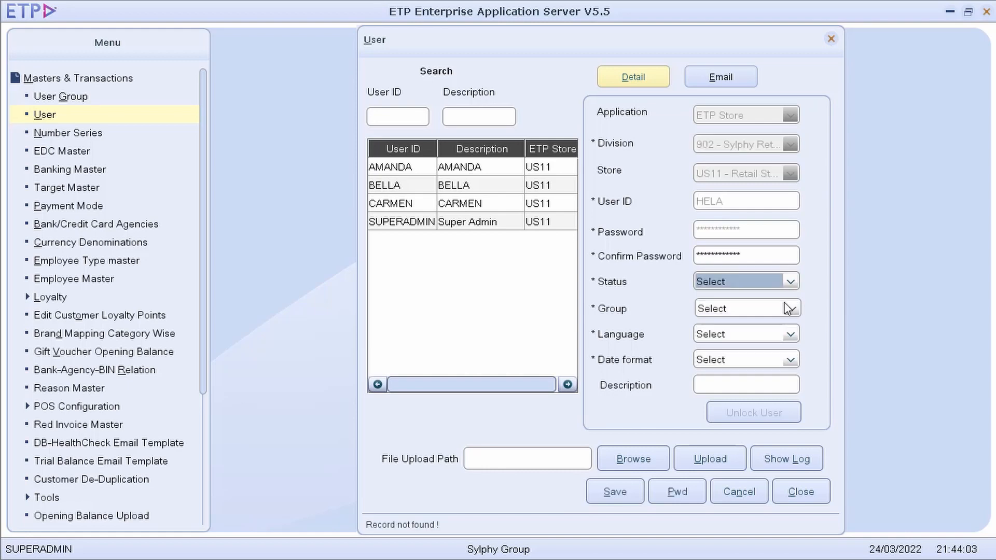
pyautogui.click(736, 281)
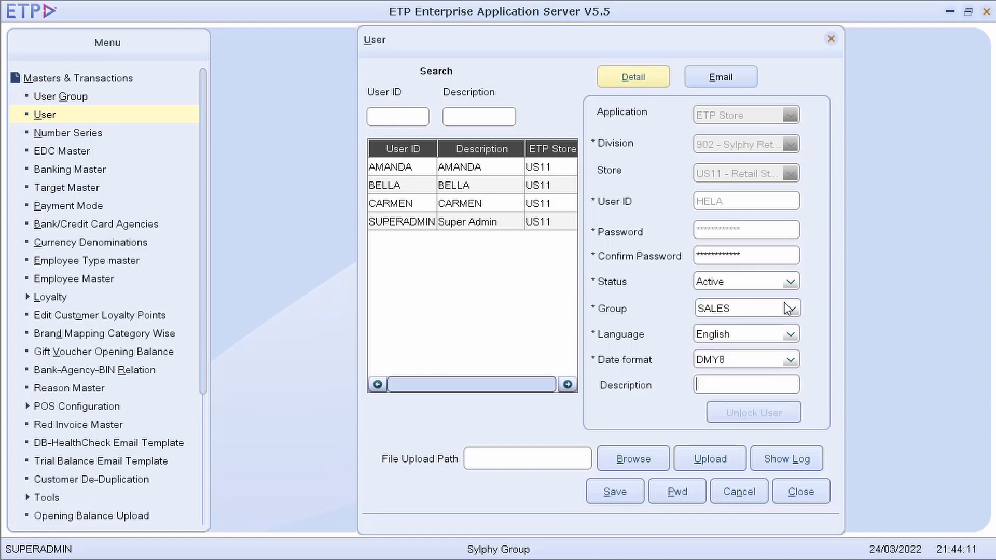
pyautogui.write('HELA')
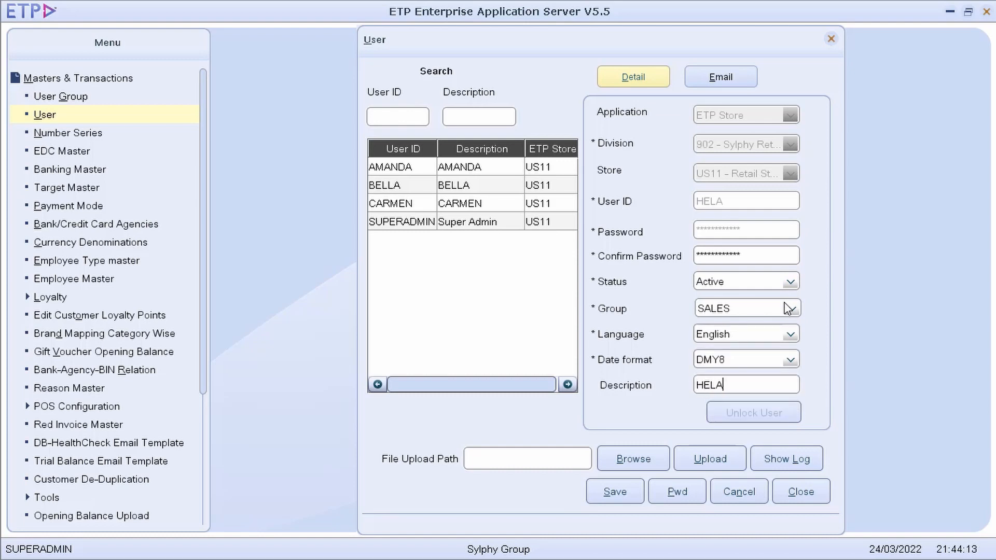
pyautogui.moveTo(651, 481)
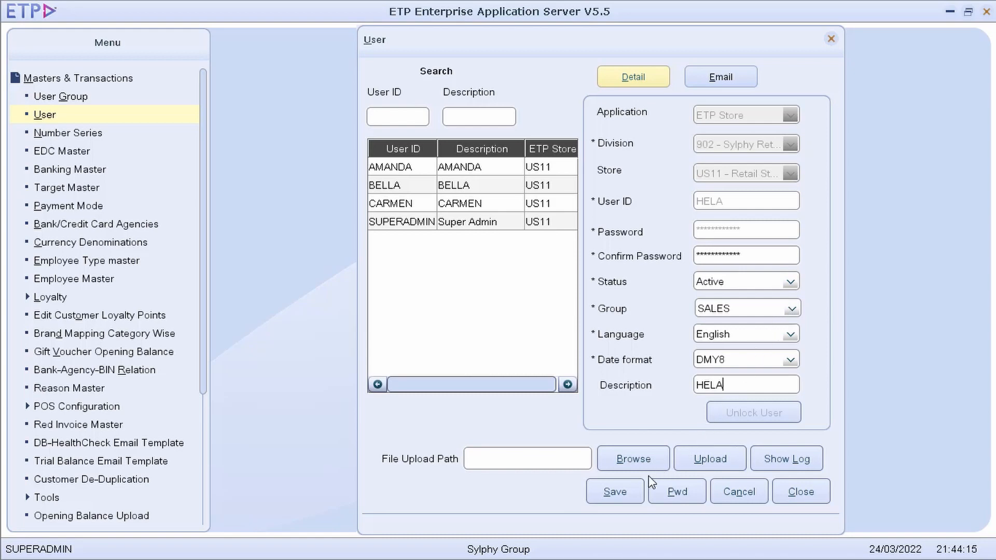
pyautogui.click(613, 491)
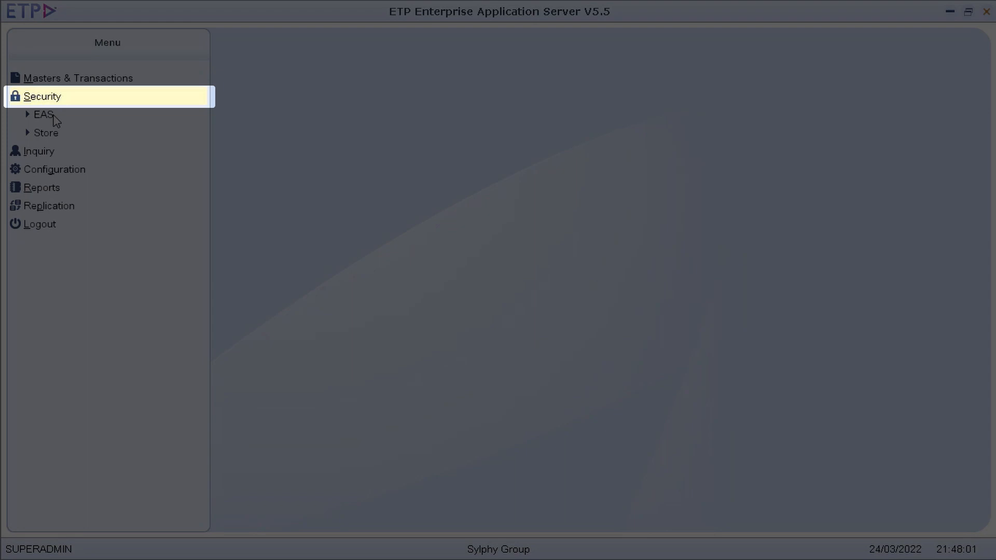
# Step: Expand the EAS and Store security menus and open Store User-Group Module Authorization
pyautogui.click(43, 114)
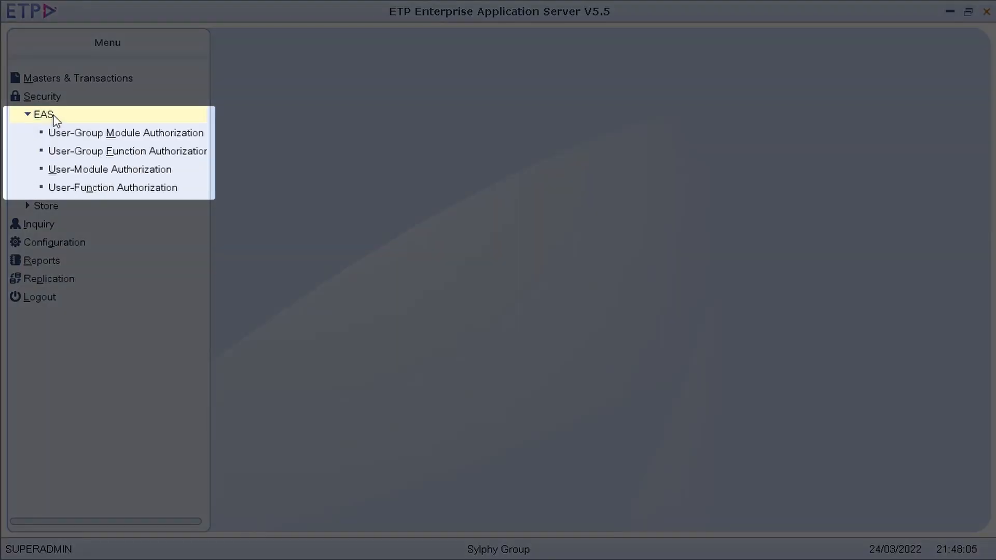
pyautogui.click(45, 205)
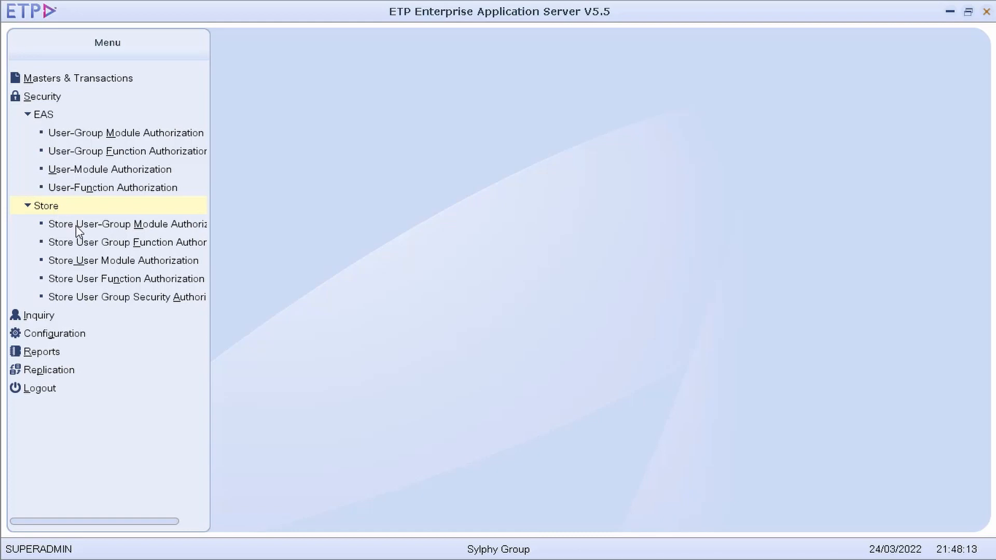
pyautogui.click(127, 224)
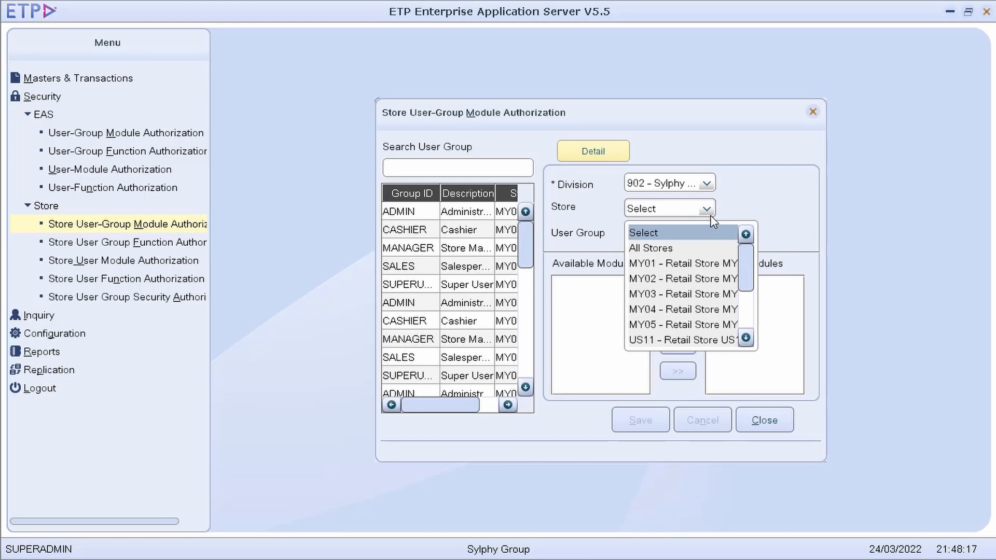
# Step: Load store US11's MANAGER group permissions and select the Inquiry available module
pyautogui.click(683, 340)
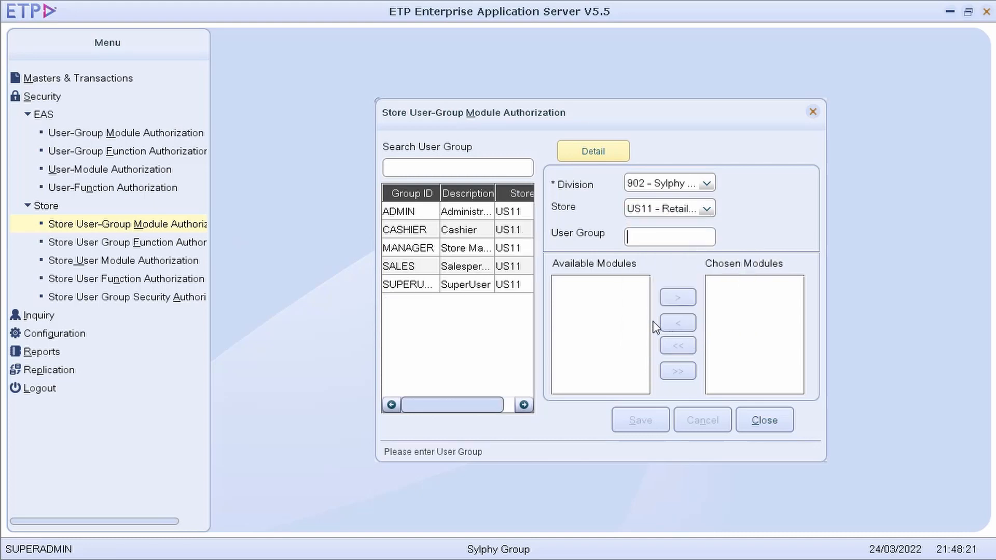
pyautogui.click(409, 248)
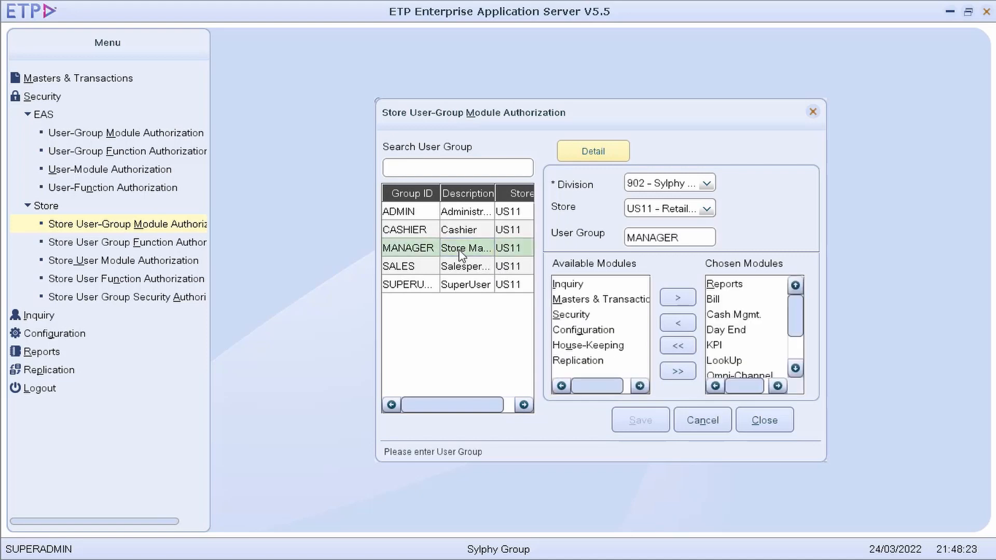
pyautogui.click(569, 284)
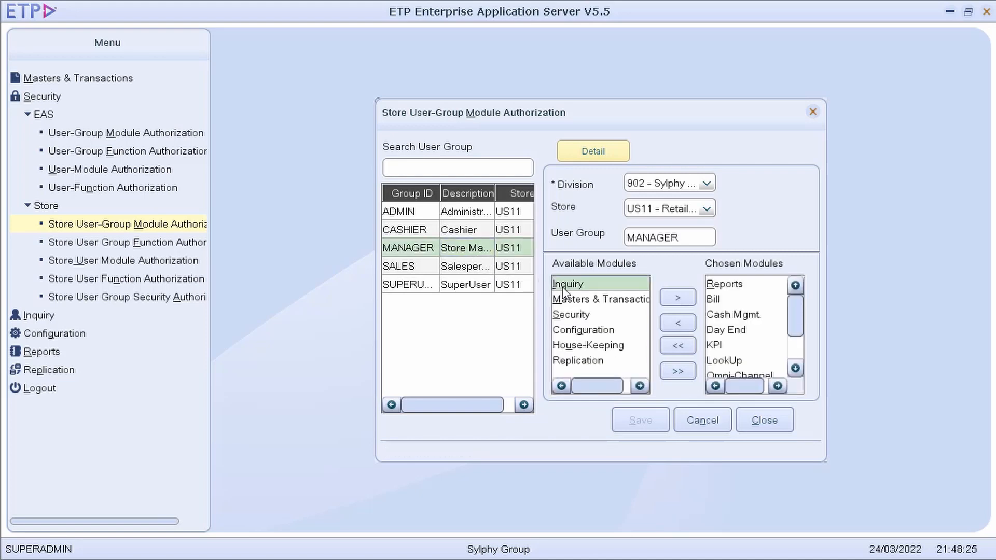
pyautogui.click(677, 297)
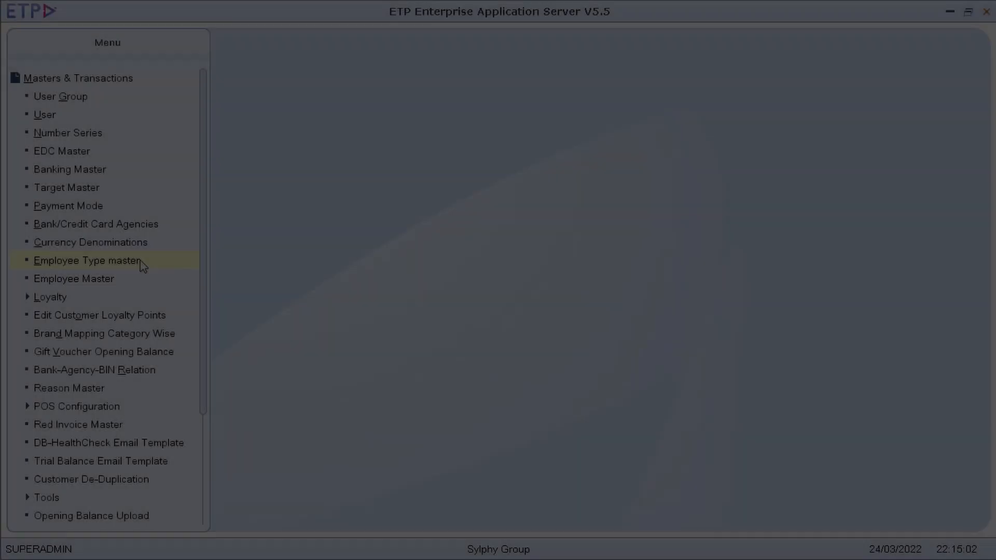
pyautogui.click(87, 260)
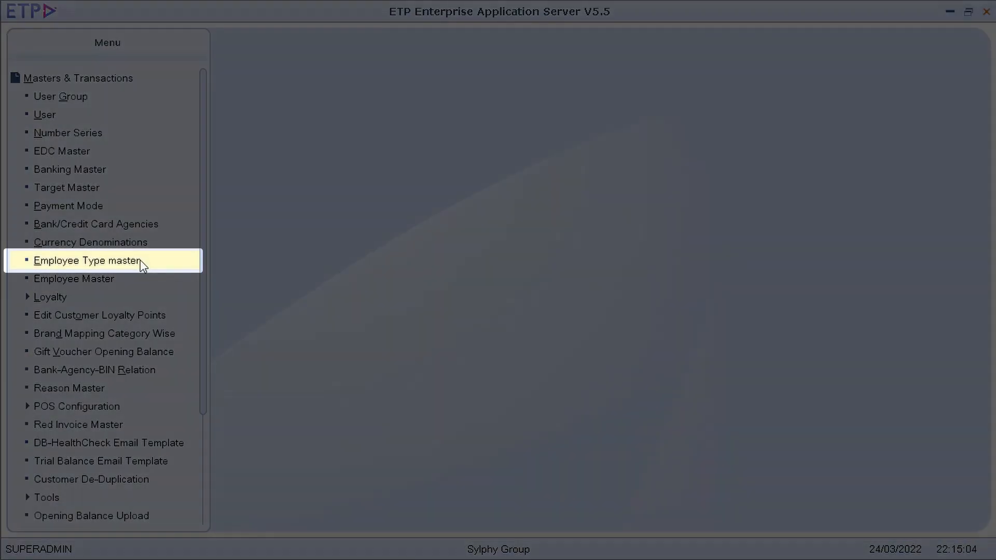
pyautogui.click(87, 261)
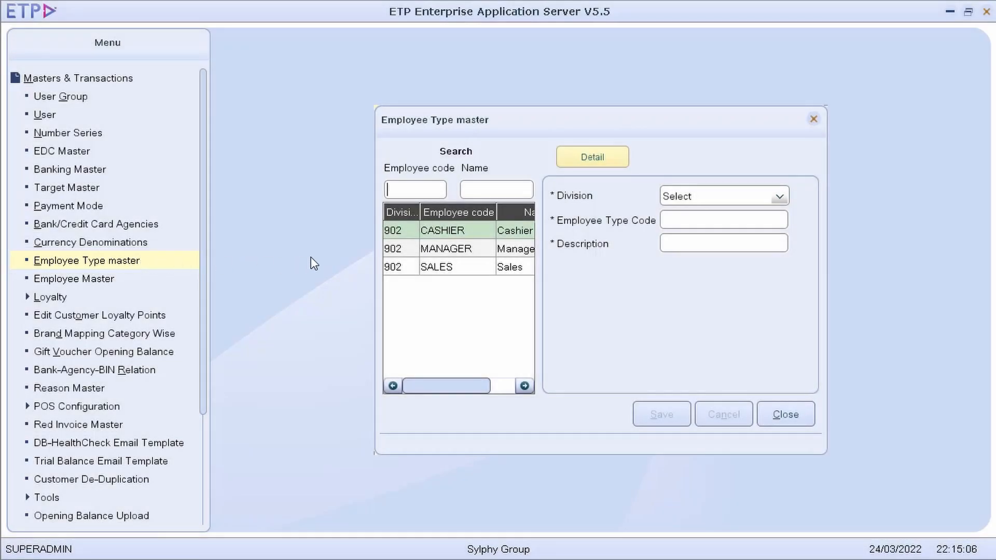
pyautogui.click(447, 248)
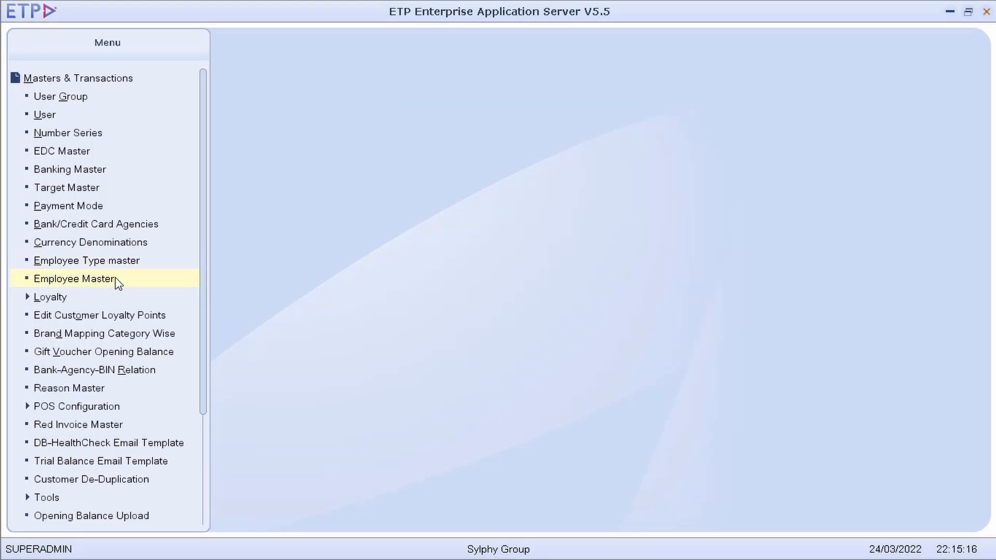
pyautogui.click(74, 278)
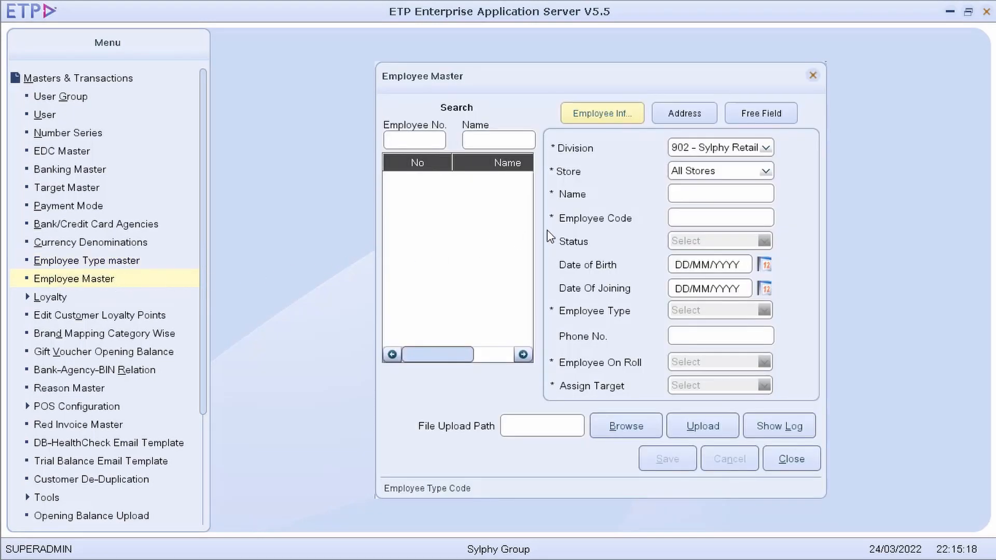
pyautogui.click(767, 170)
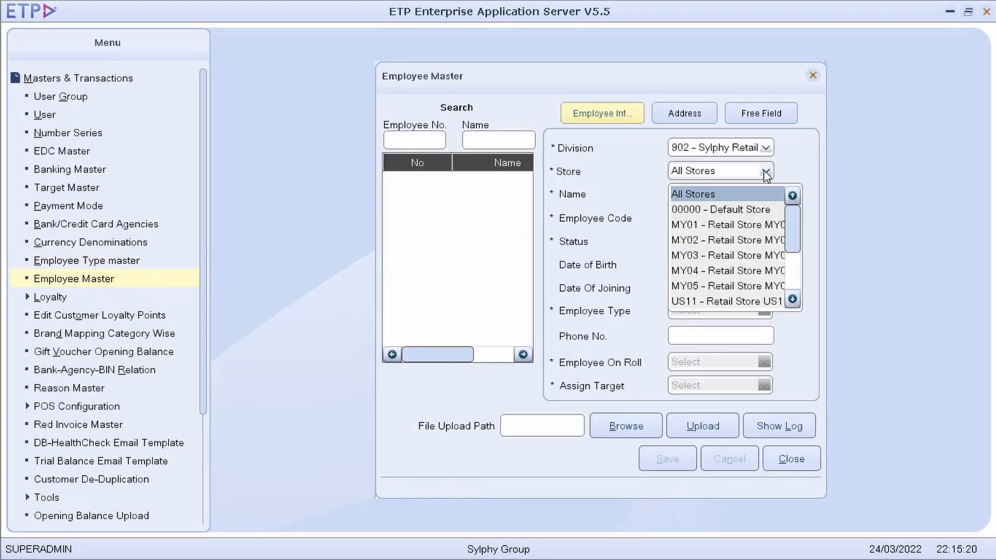
pyautogui.click(727, 301)
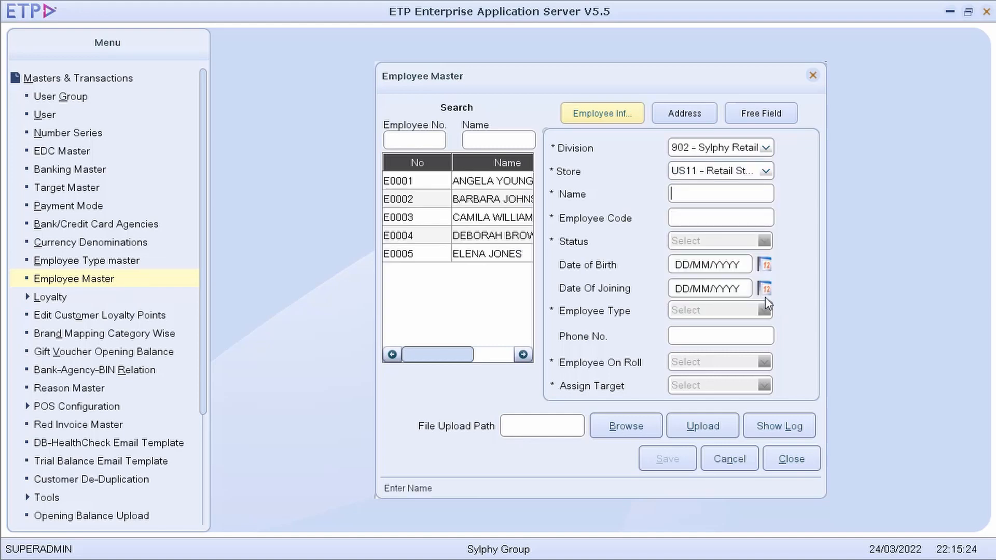
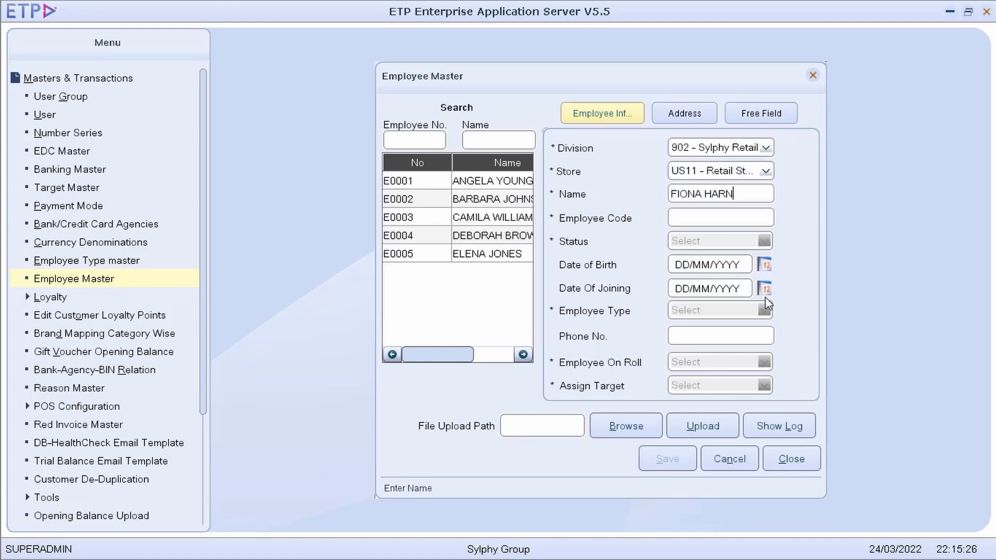
pyautogui.click(720, 218)
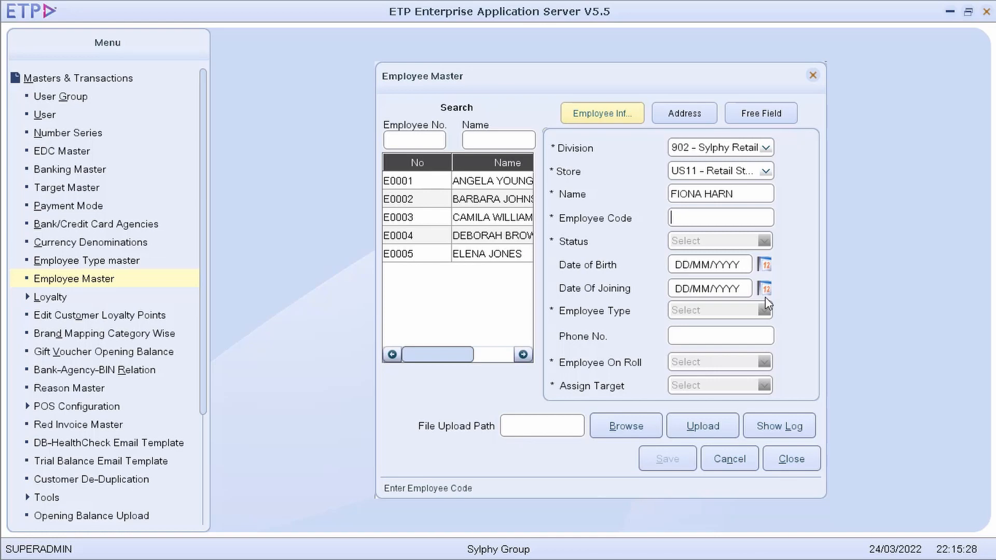
pyautogui.write('E0006')
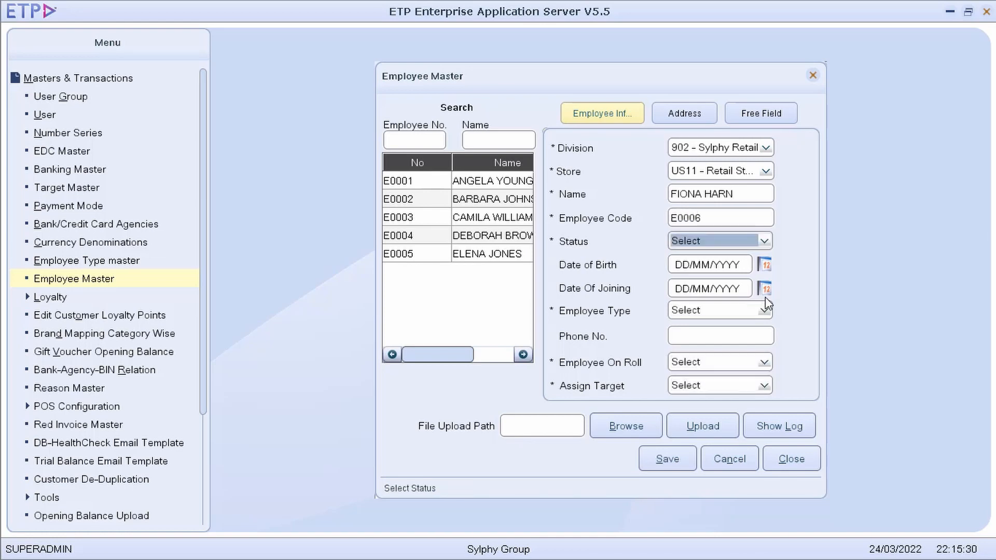
pyautogui.click(720, 241)
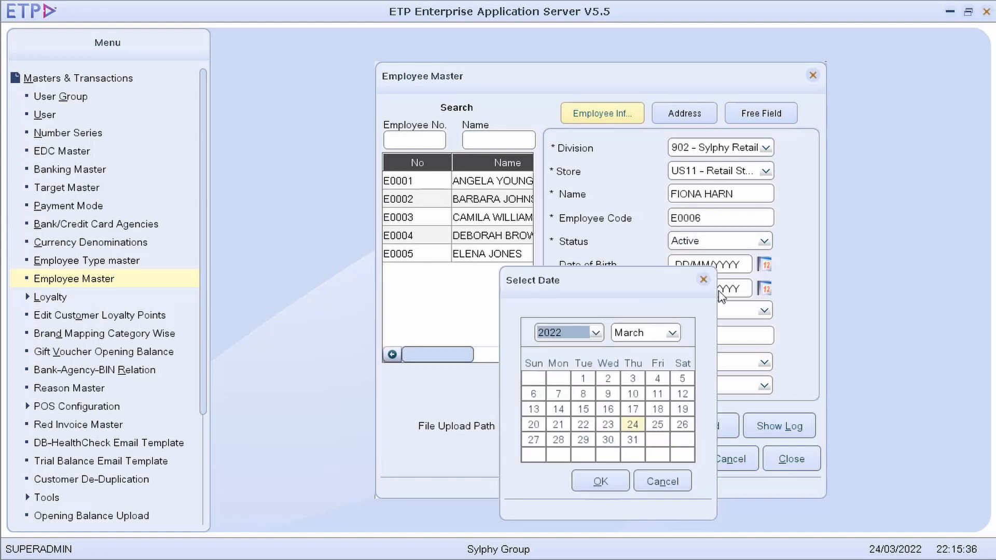
# Step: Set birth date 19 August 1995, the joining date, and employee type Sales
pyautogui.click(594, 332)
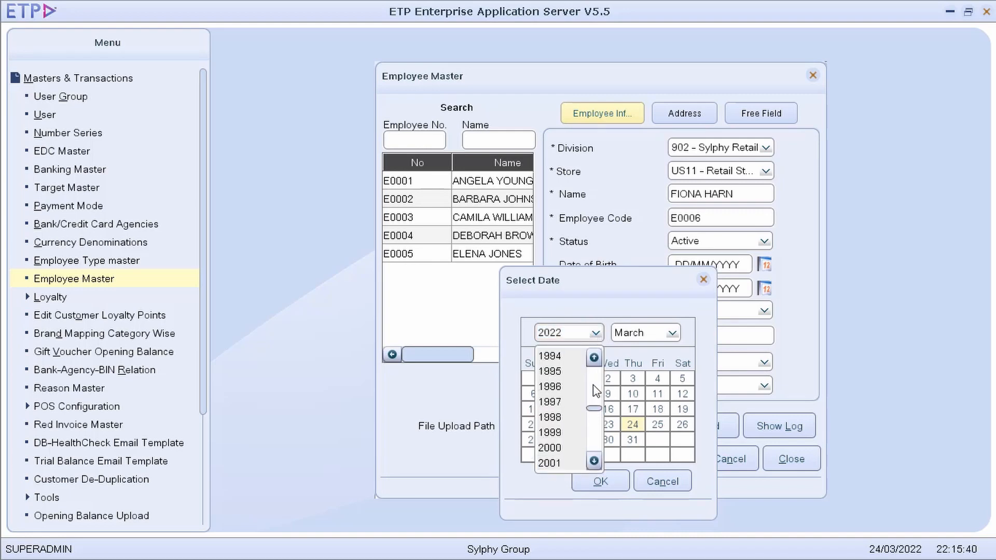
pyautogui.click(549, 372)
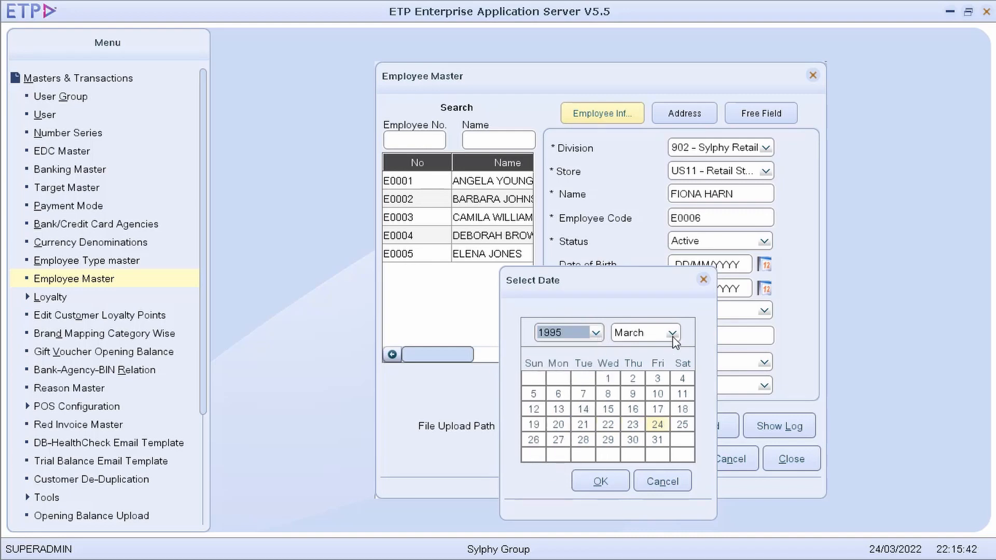
pyautogui.click(644, 332)
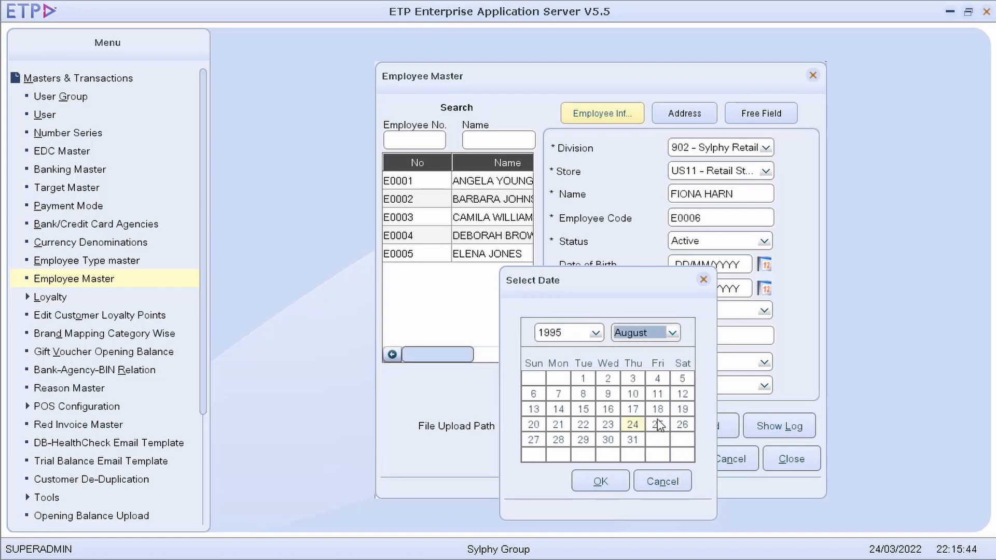
pyautogui.click(657, 409)
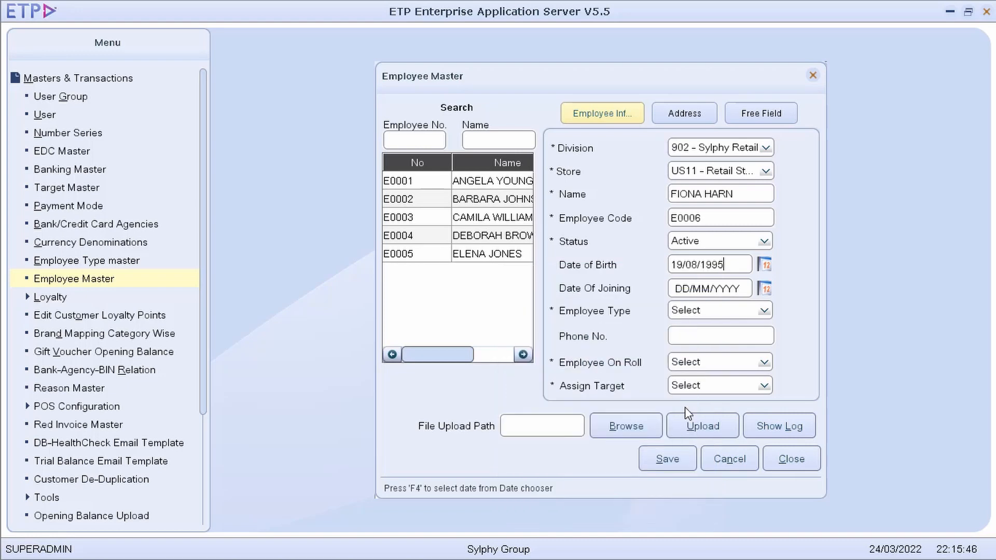
pyautogui.click(764, 288)
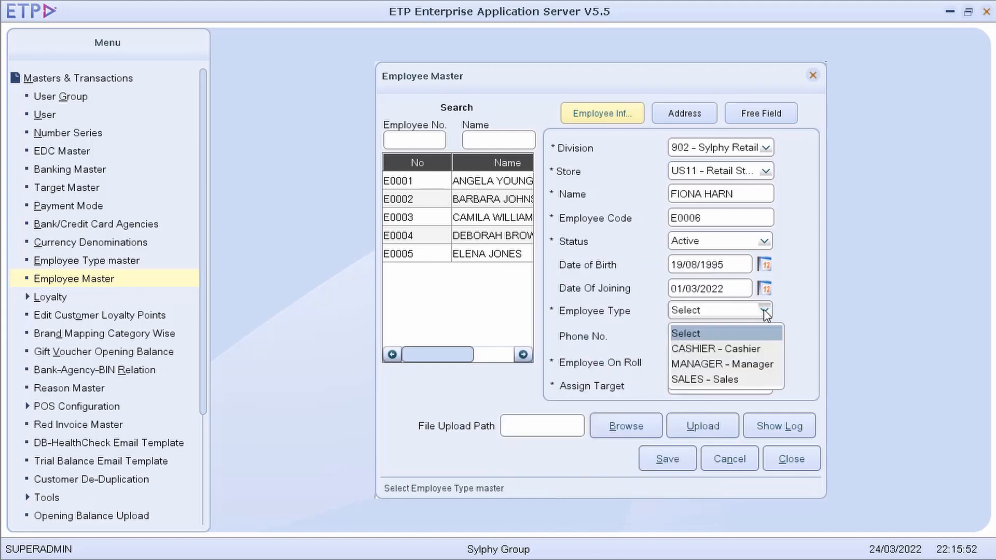
pyautogui.click(705, 379)
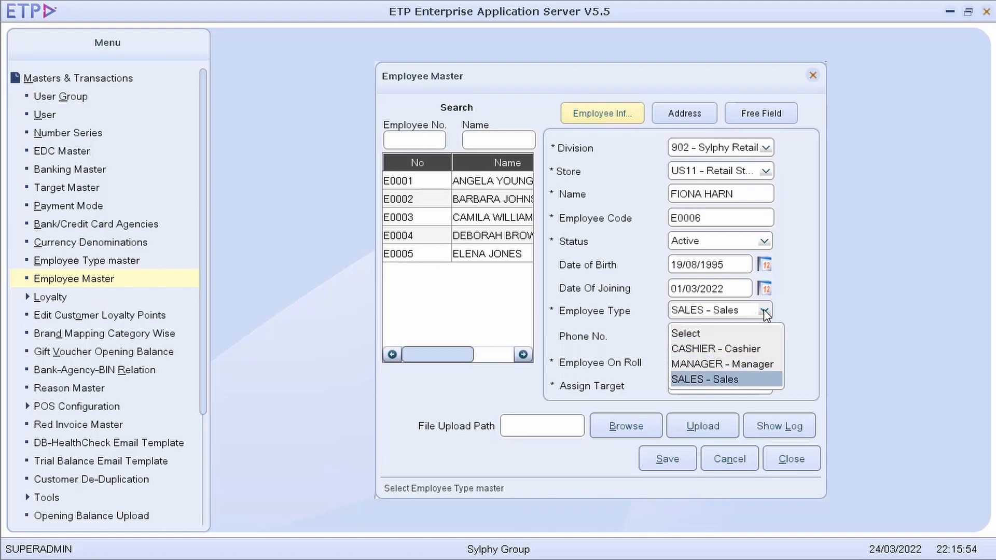
pyautogui.click(704, 379)
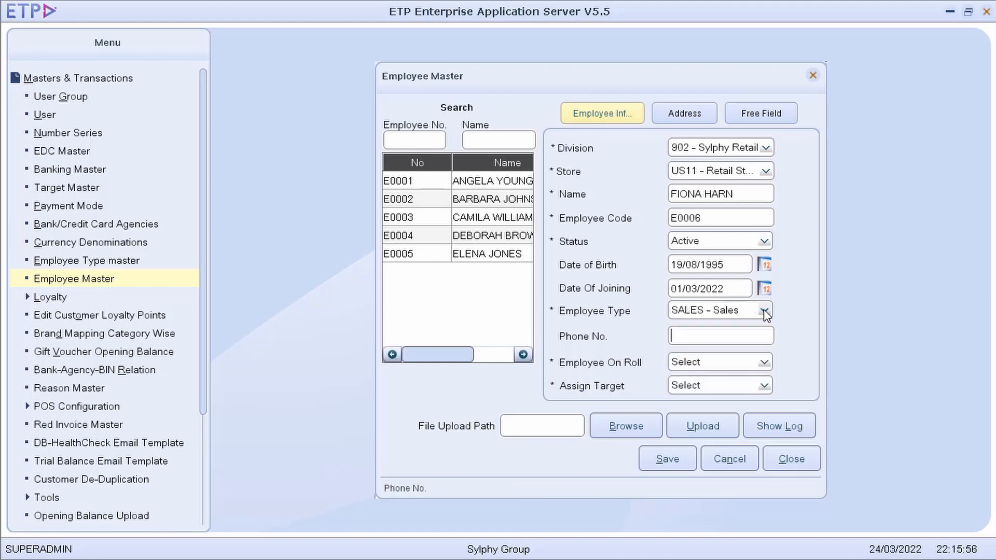
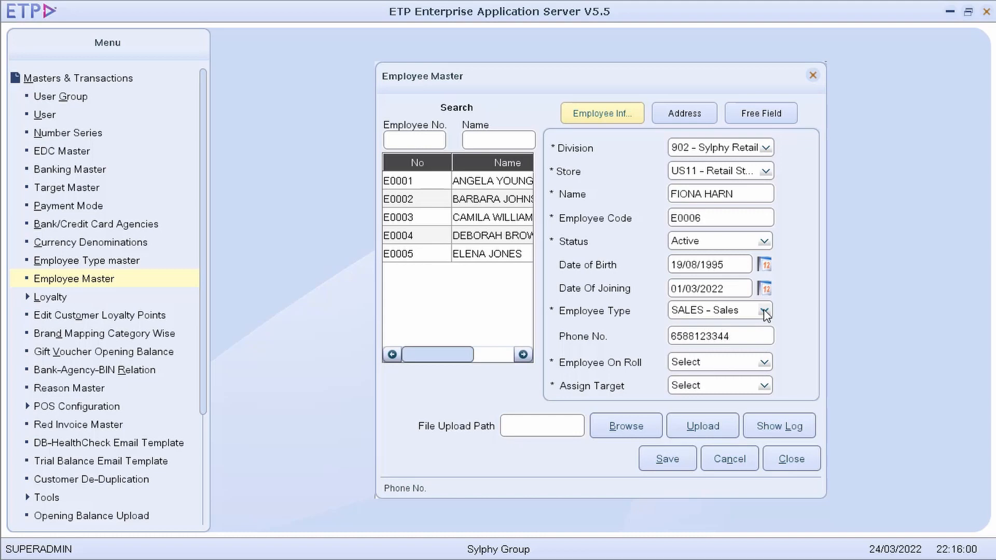
pyautogui.moveTo(767, 363)
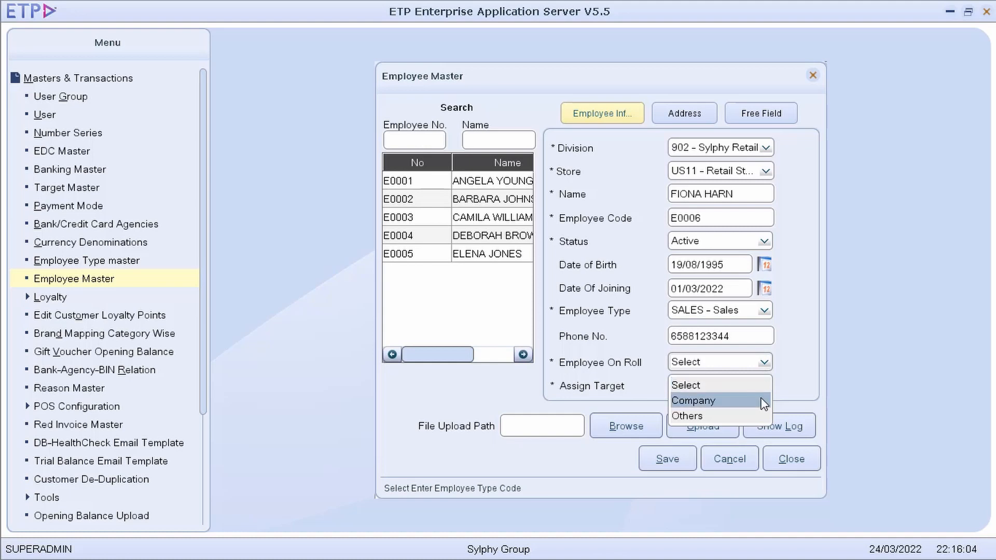
pyautogui.click(693, 400)
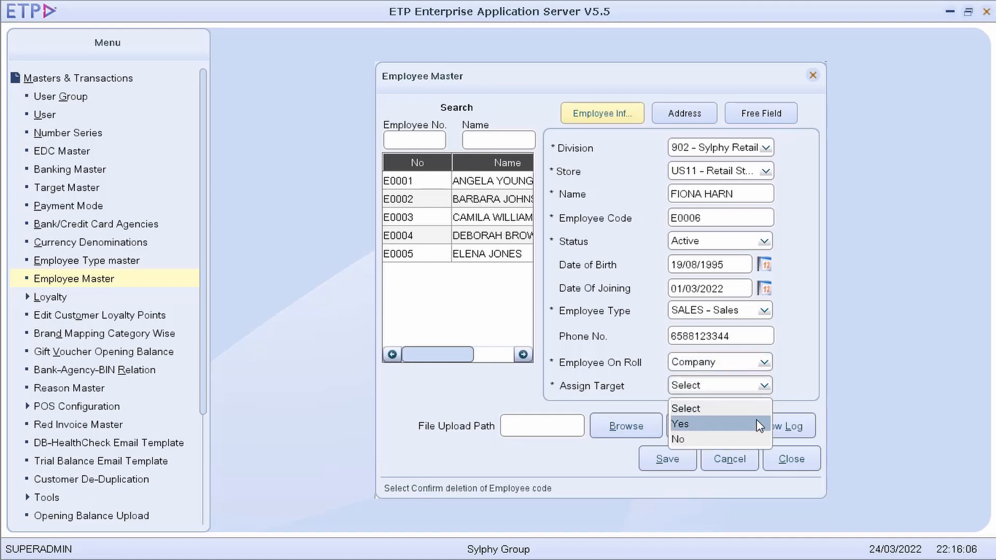
pyautogui.click(680, 424)
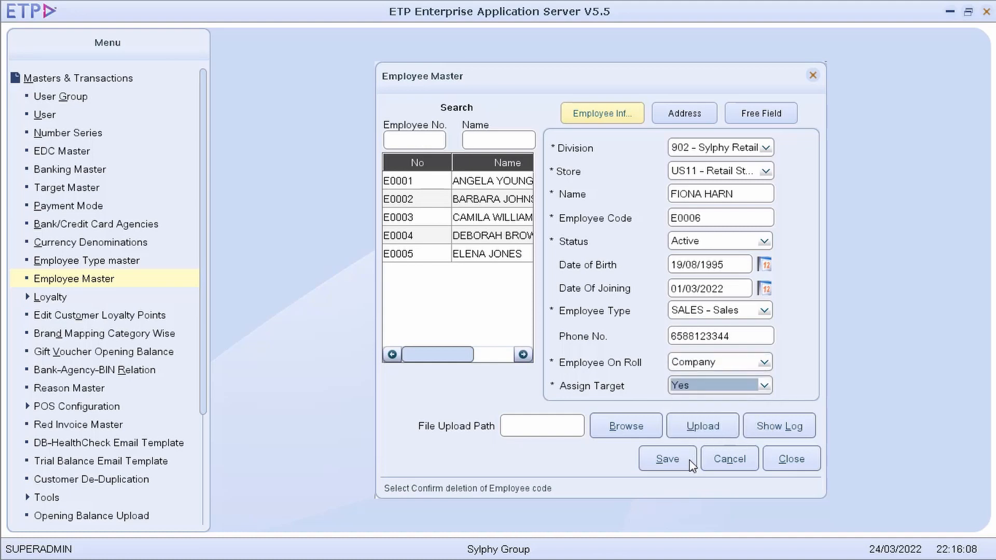
pyautogui.click(667, 458)
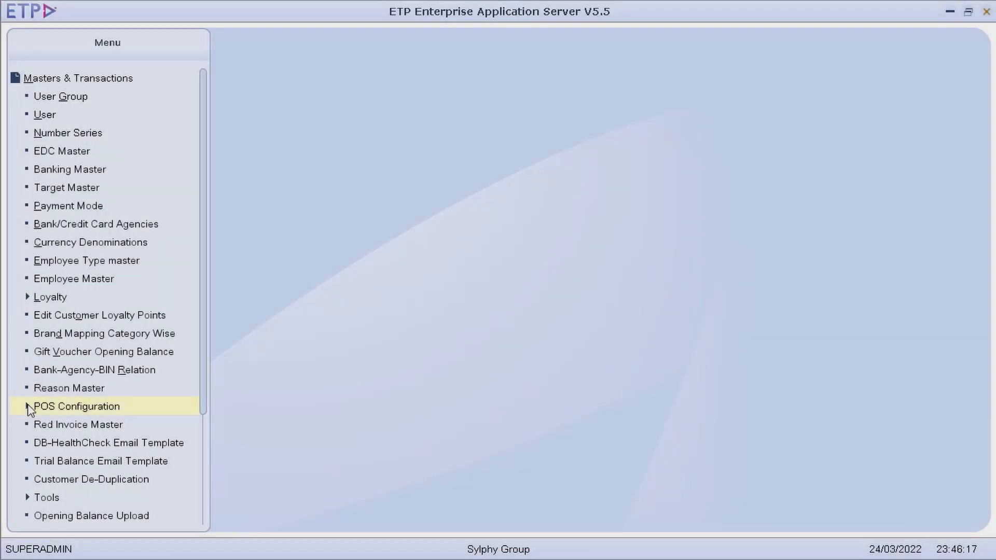
# Step: Expand POS Configuration and Template Assignment to open the Invoice Printing template
pyautogui.click(77, 406)
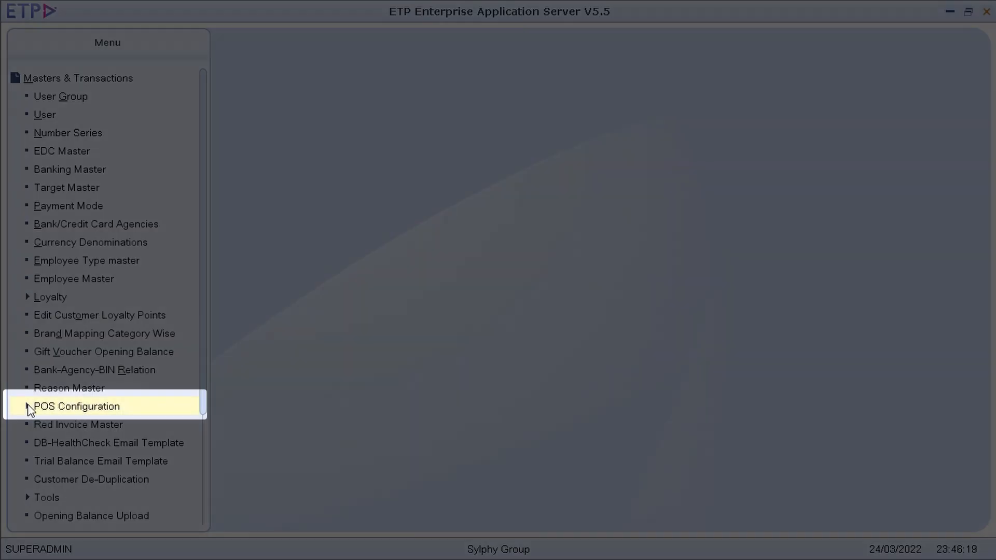
pyautogui.click(76, 406)
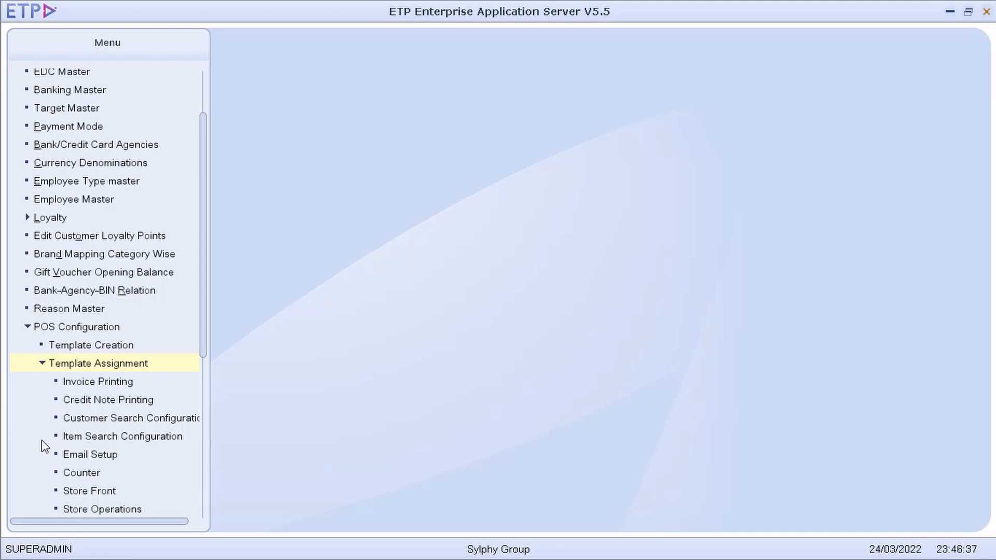
pyautogui.moveTo(46, 442)
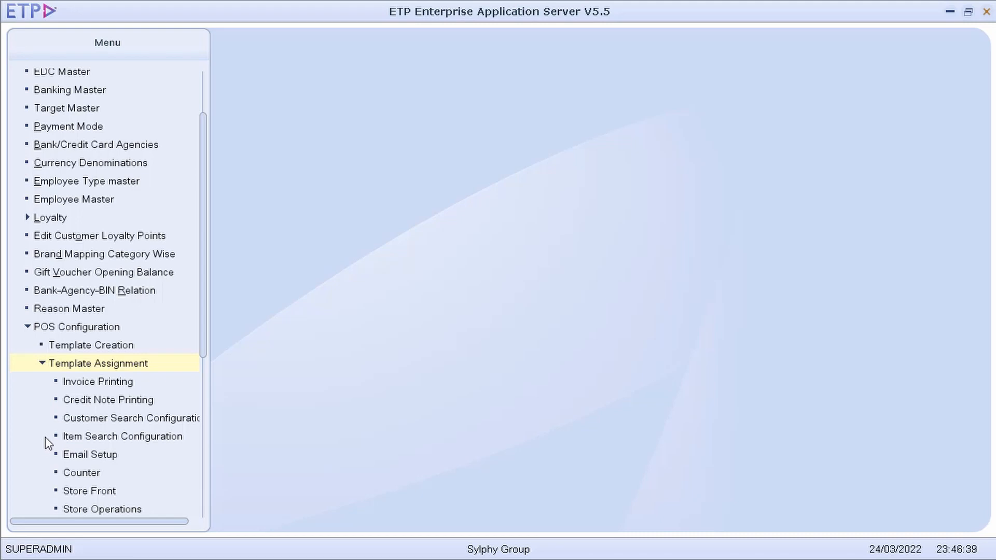
pyautogui.click(98, 382)
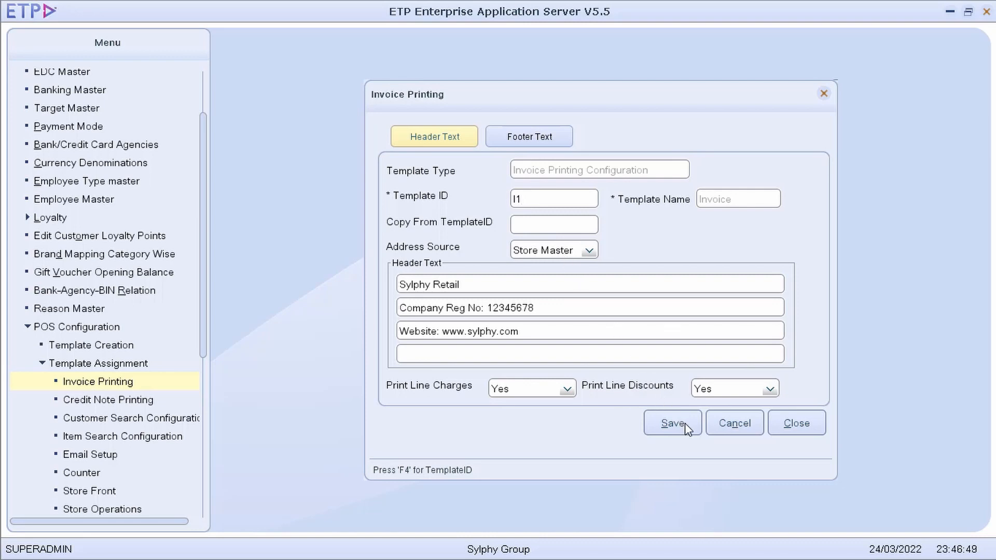
# Step: Save invoice template I1 and acknowledge the success alert
pyautogui.click(672, 423)
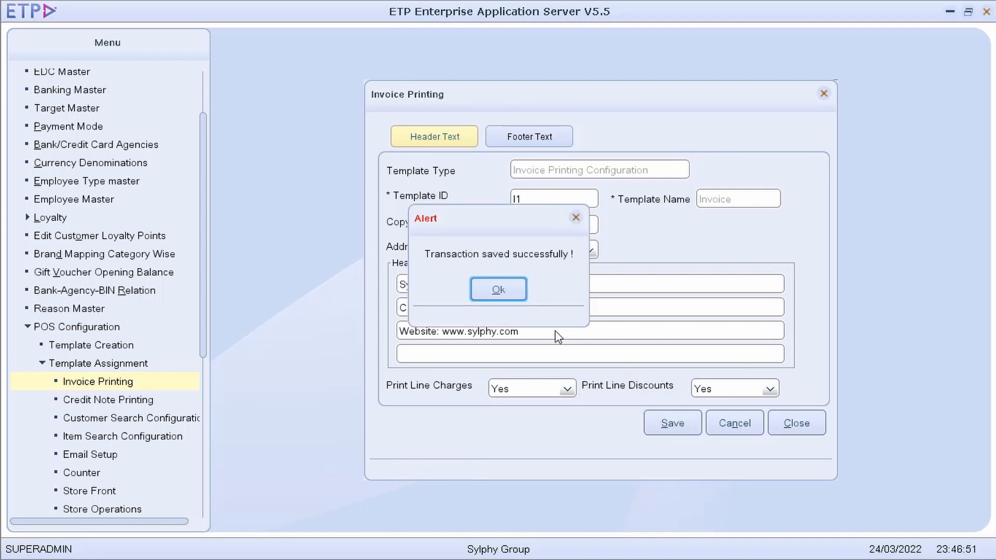
pyautogui.click(498, 289)
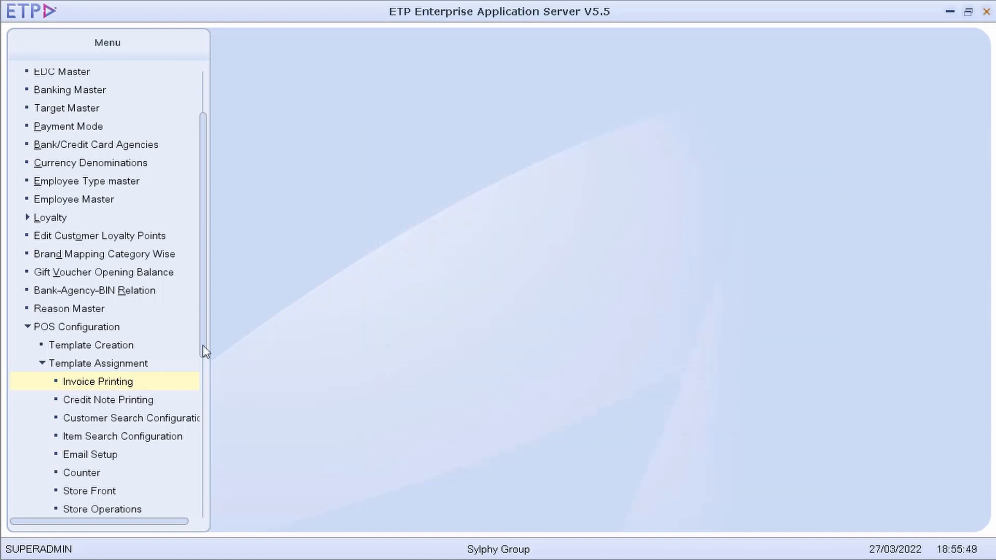
# Step: Open Template Attribute Assignment with type Invoice Printing Configuration and template I1
pyautogui.scroll(-3)
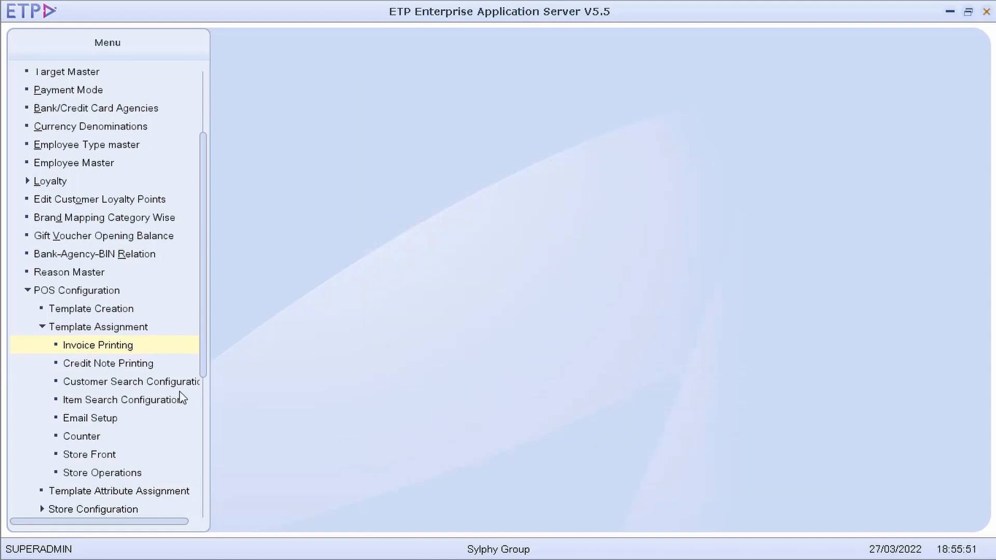
pyautogui.click(119, 490)
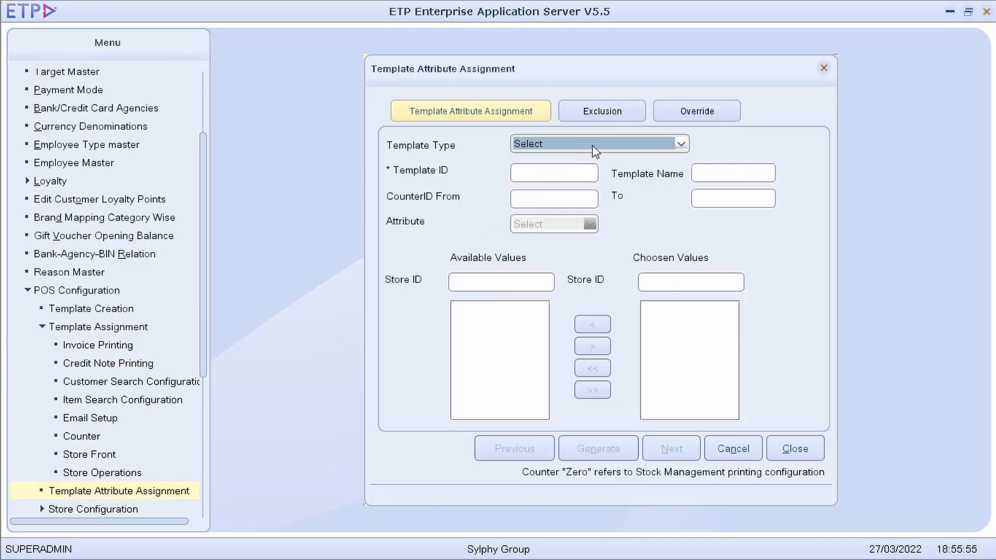
pyautogui.click(597, 143)
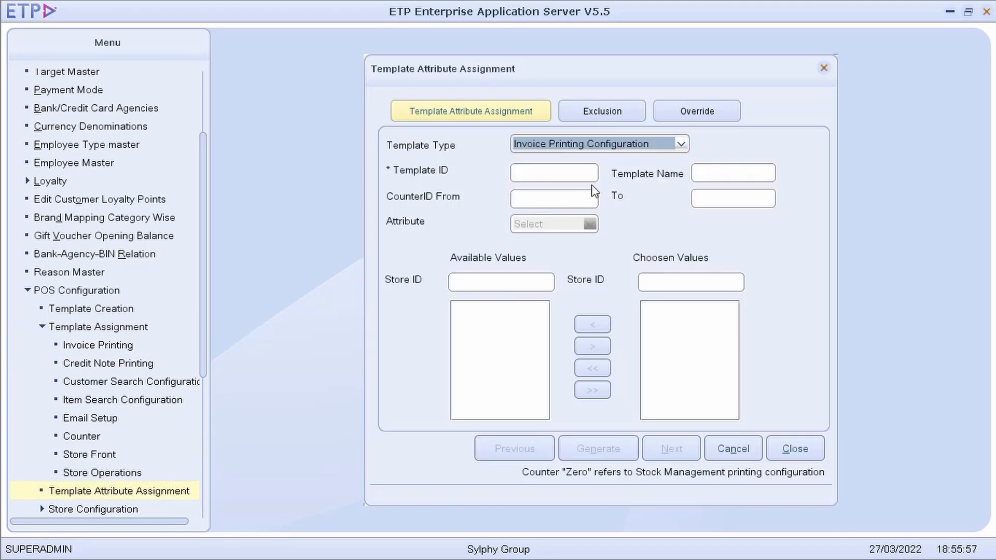
pyautogui.click(554, 173)
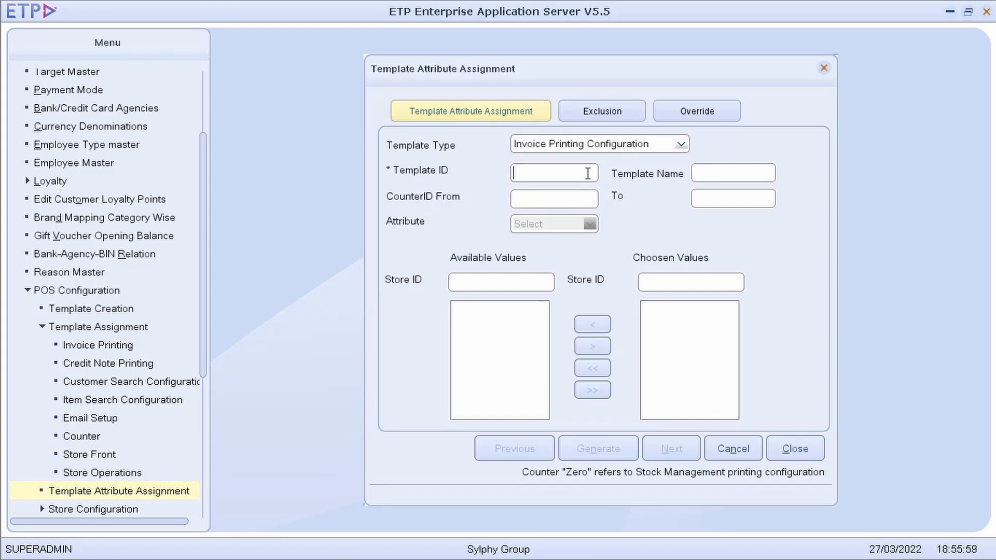
pyautogui.click(552, 173)
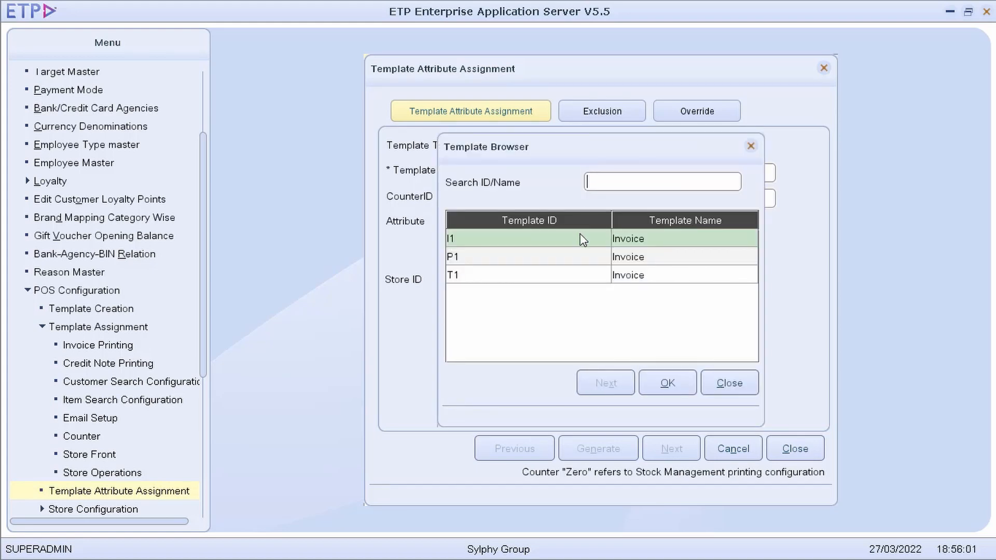
pyautogui.click(667, 382)
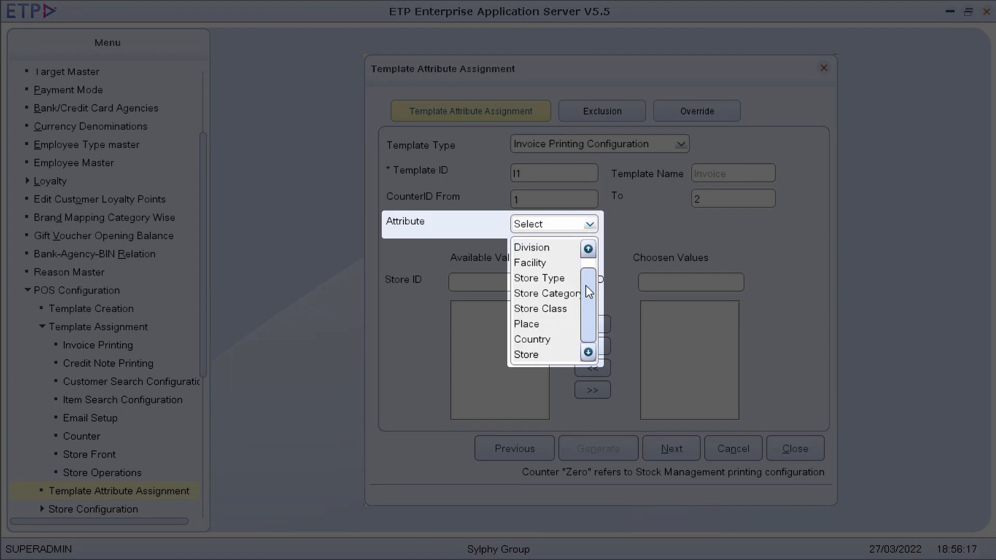
# Step: Choose Division attribute value 902, override all stores, and confirm the generated assignment
pyautogui.click(531, 247)
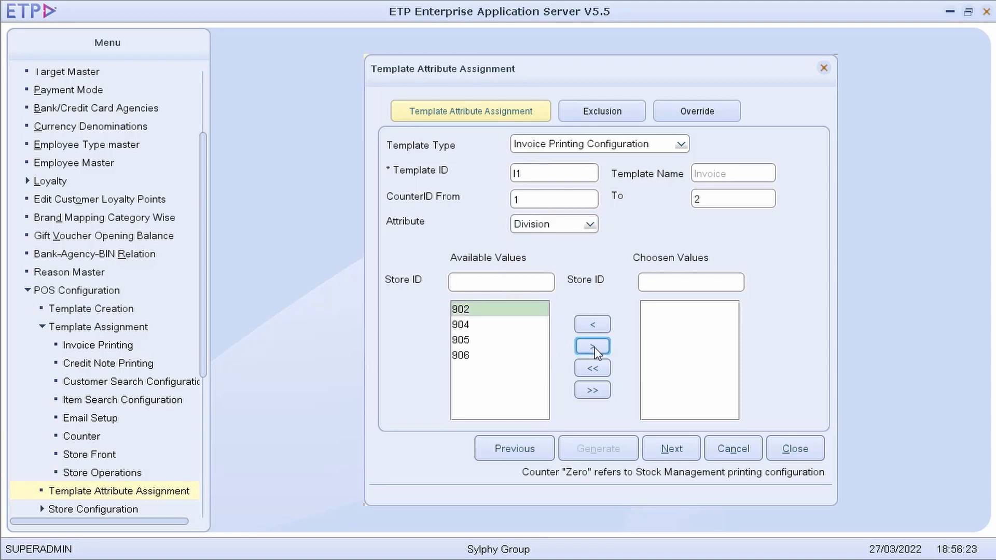
pyautogui.click(592, 345)
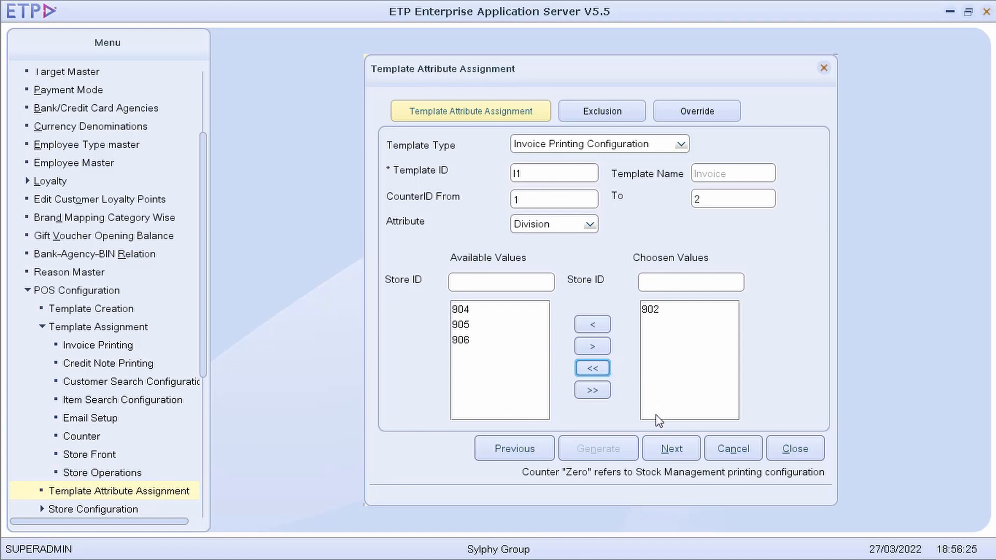
pyautogui.click(601, 111)
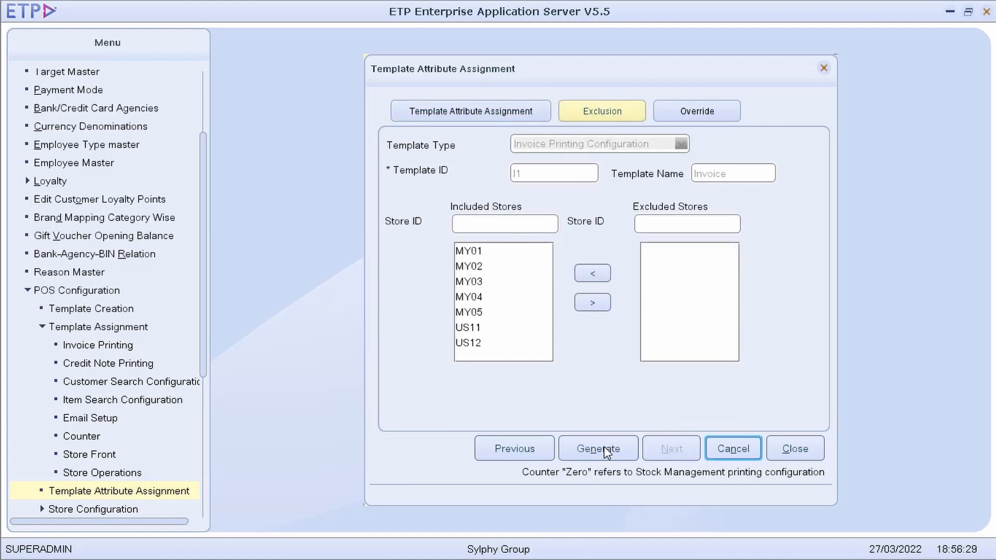
pyautogui.click(696, 111)
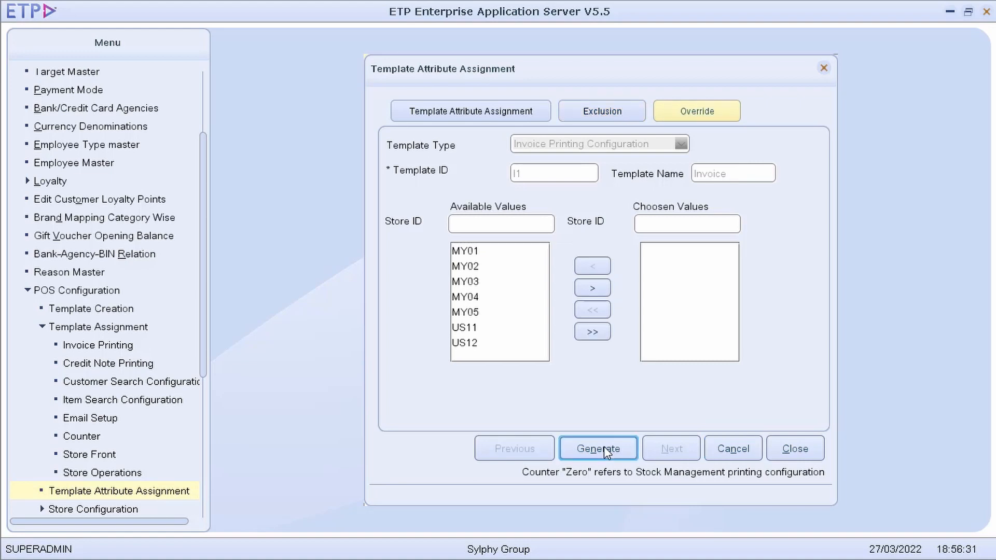
pyautogui.moveTo(605, 437)
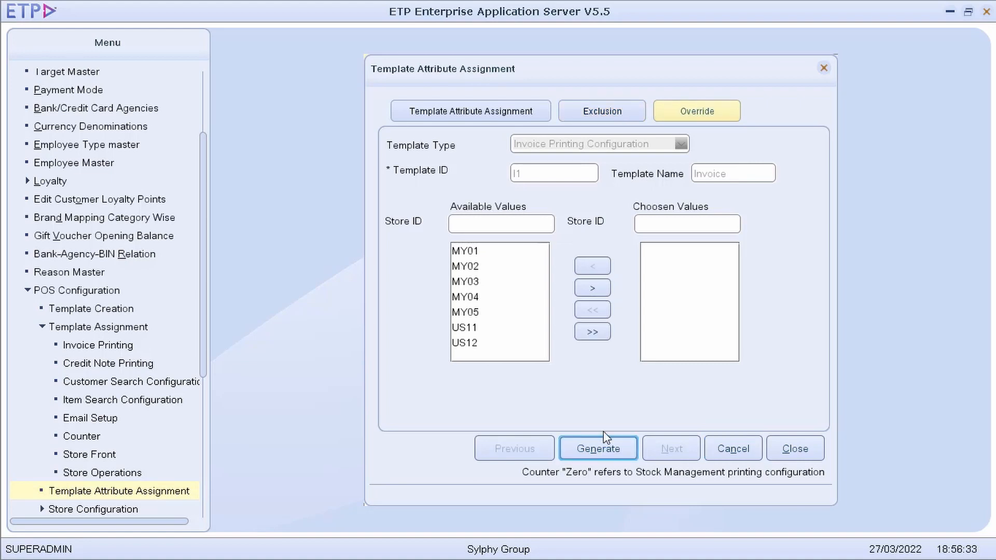
pyautogui.click(591, 332)
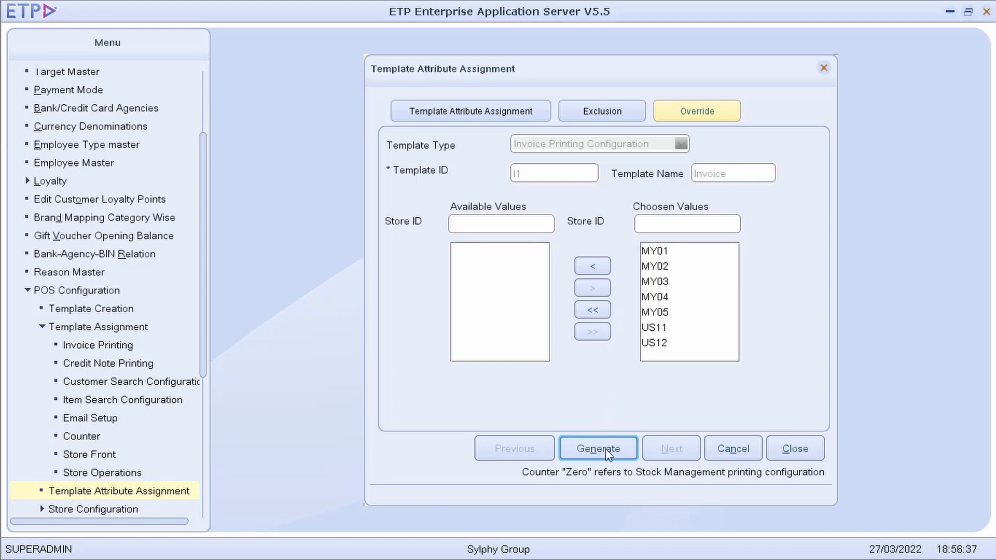
pyautogui.click(598, 448)
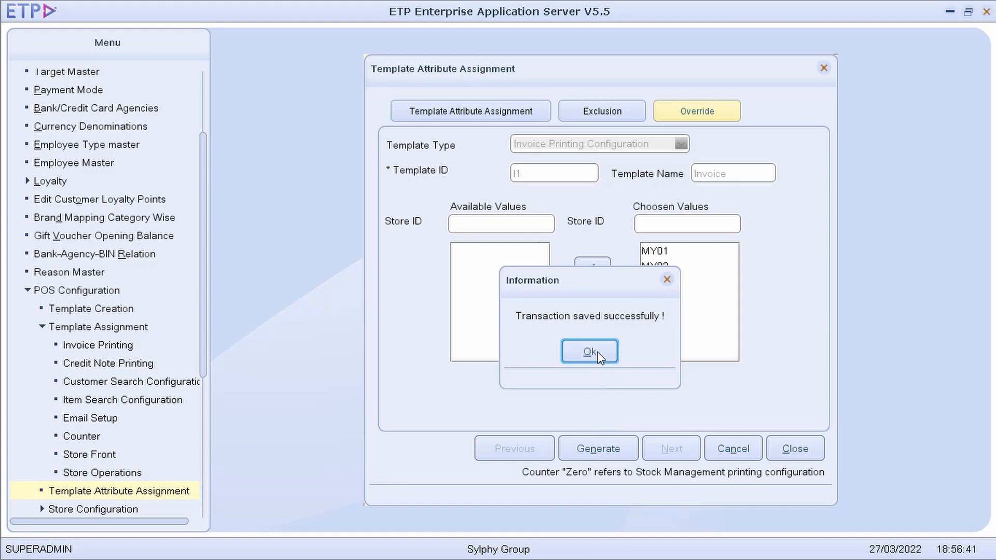
pyautogui.click(589, 352)
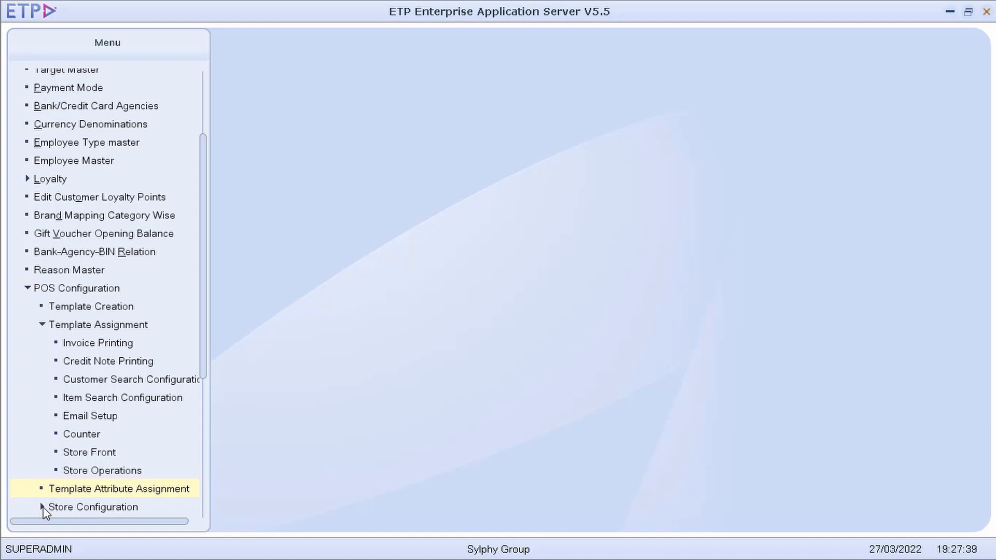
# Step: Open store-specific invoice printing under Store Configuration and select store US11
pyautogui.click(93, 507)
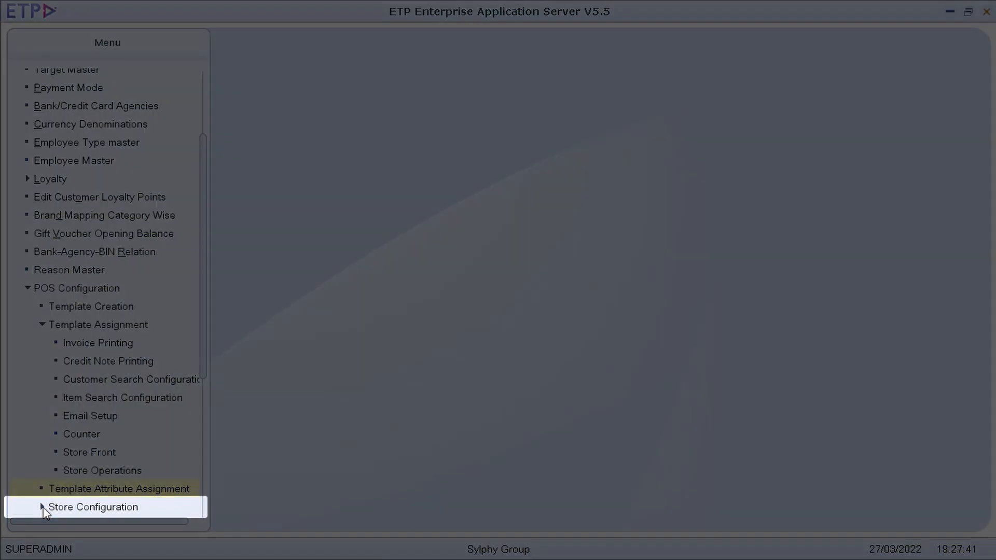
pyautogui.click(93, 507)
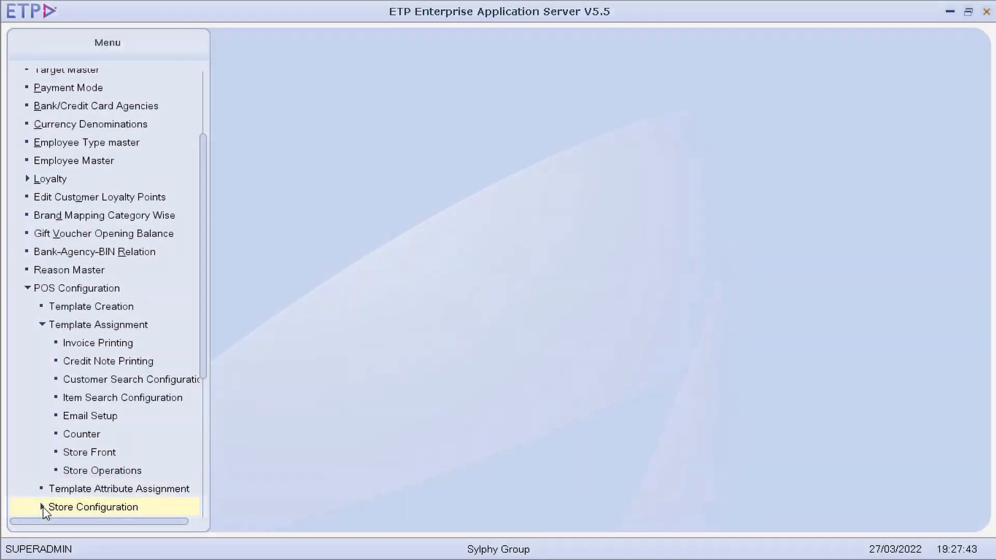
pyautogui.click(93, 507)
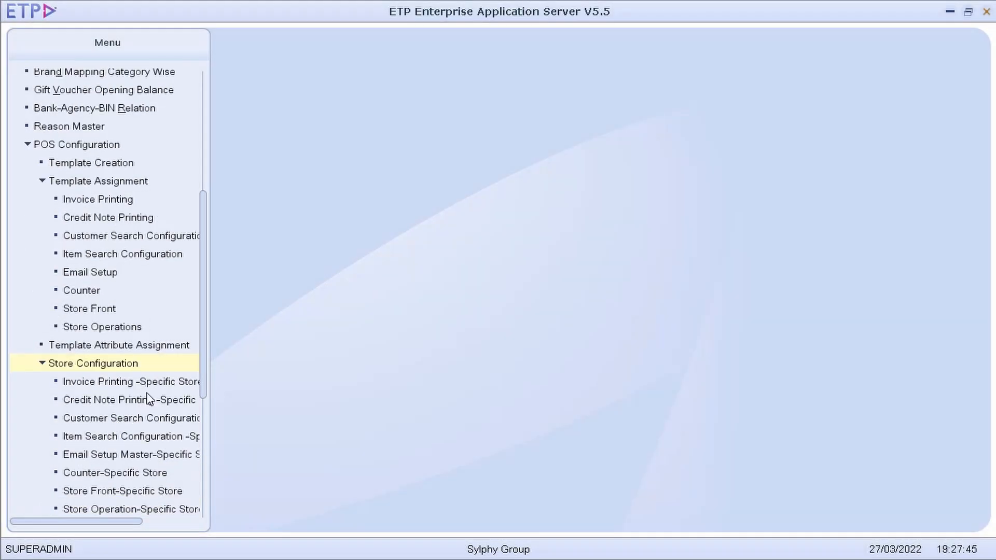
pyautogui.click(131, 382)
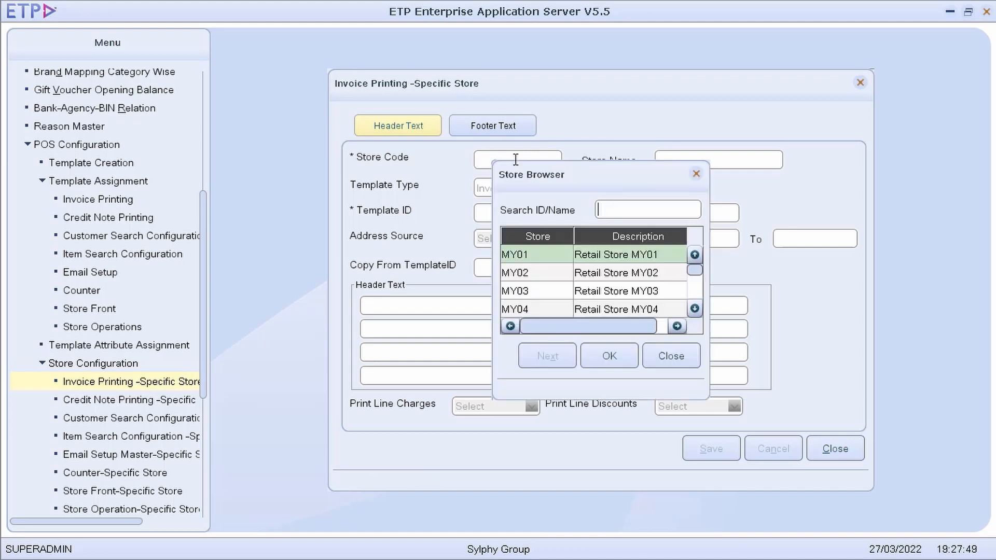
pyautogui.write('US11')
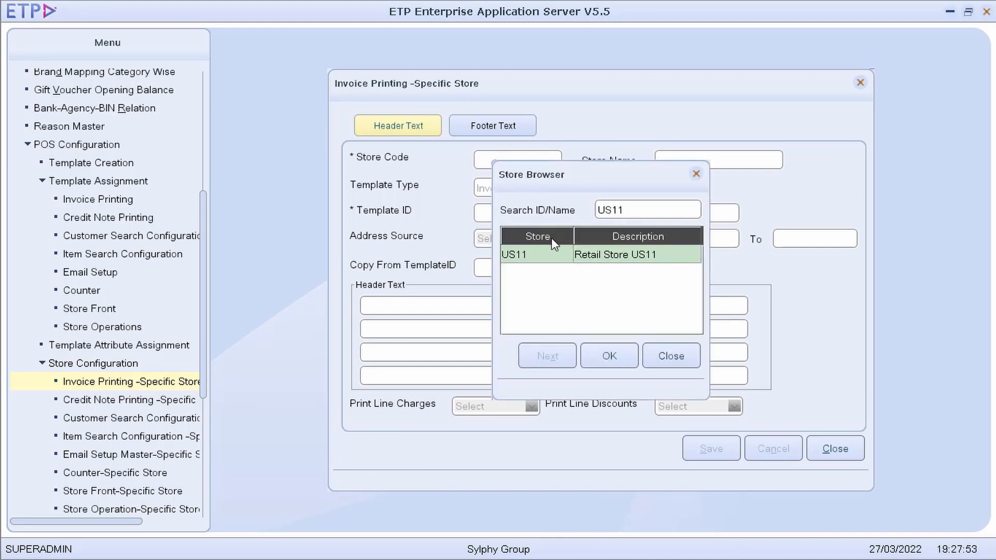
pyautogui.click(609, 356)
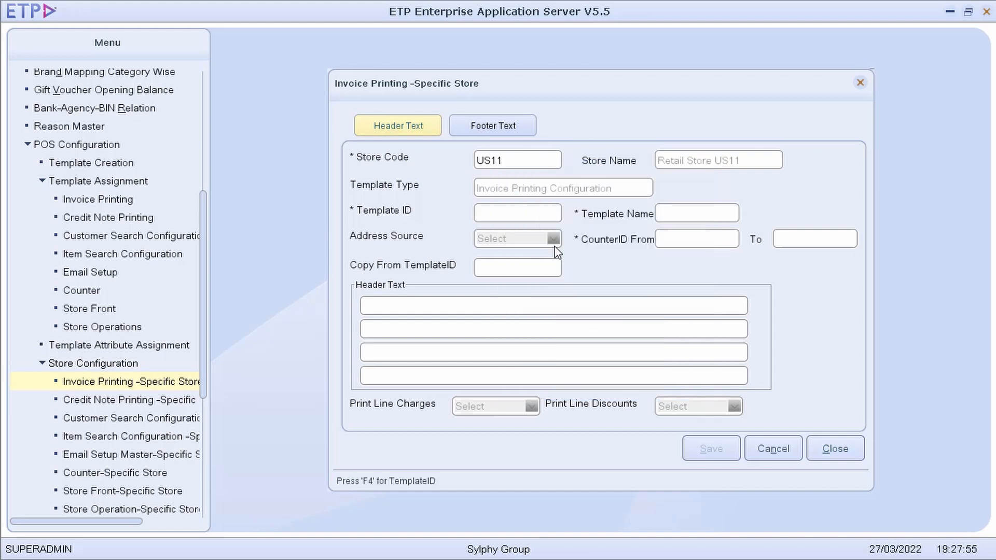
# Step: Assign invoice template I1 for counters 1 to 2 and save
pyautogui.click(517, 212)
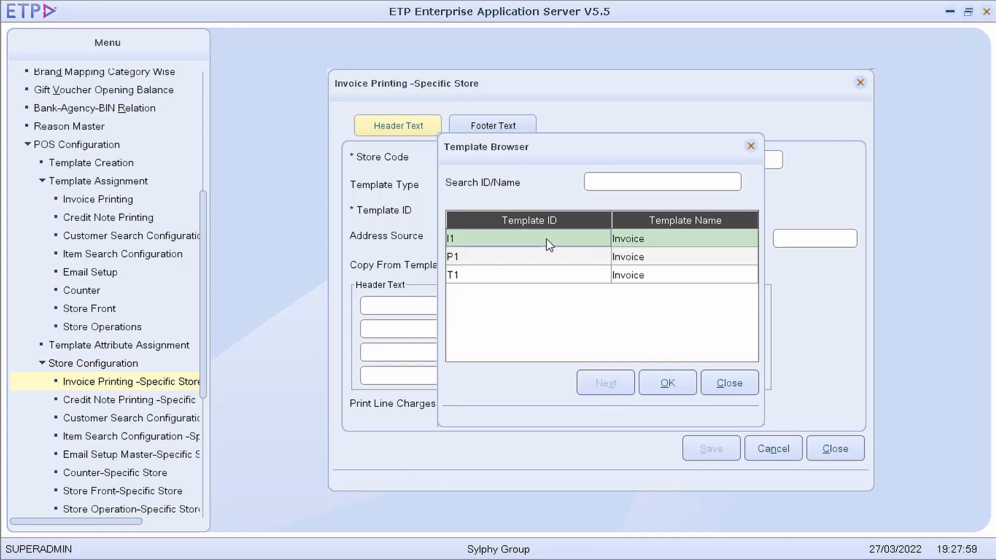
pyautogui.click(667, 383)
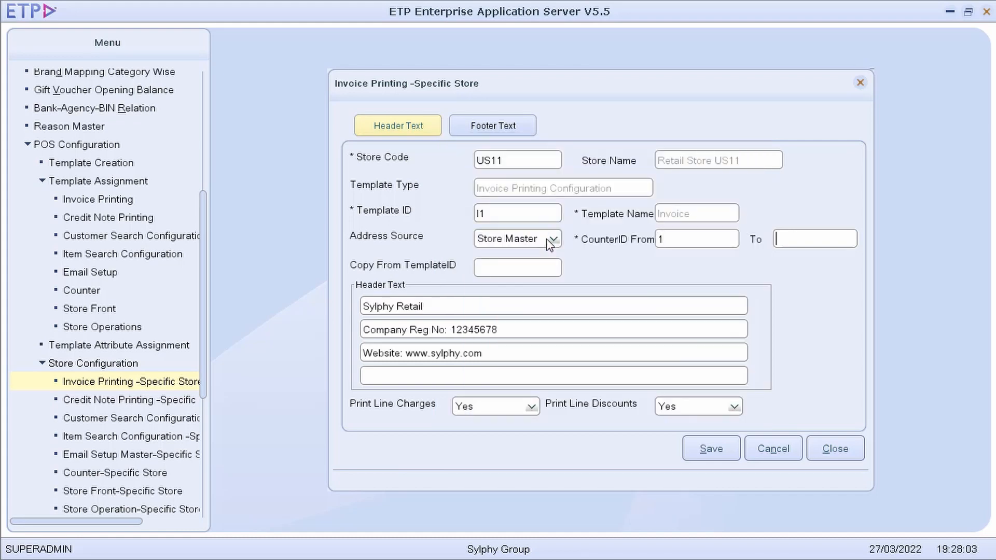
pyautogui.write('2')
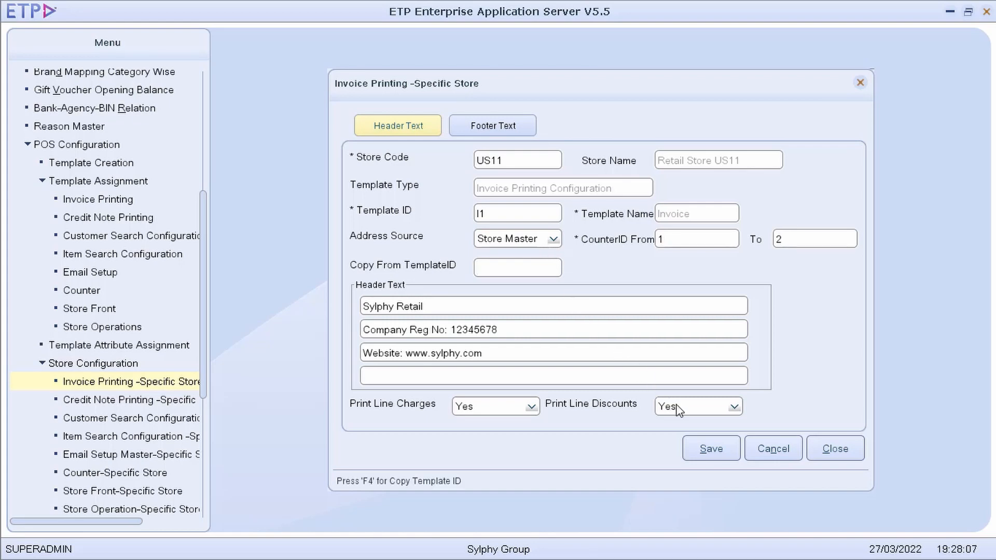
pyautogui.click(711, 448)
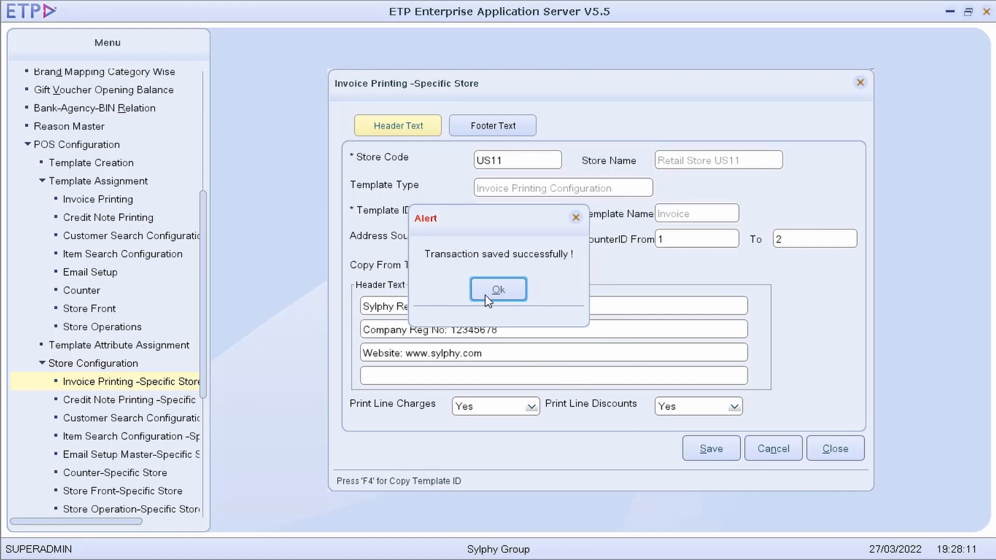
pyautogui.click(498, 289)
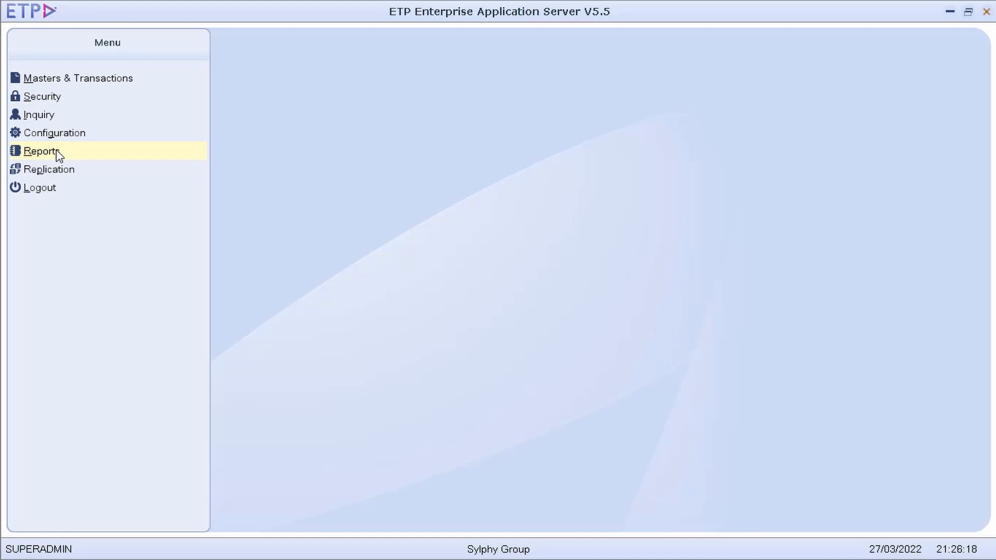
# Step: Open the Sales Report and choose store US11
pyautogui.click(43, 151)
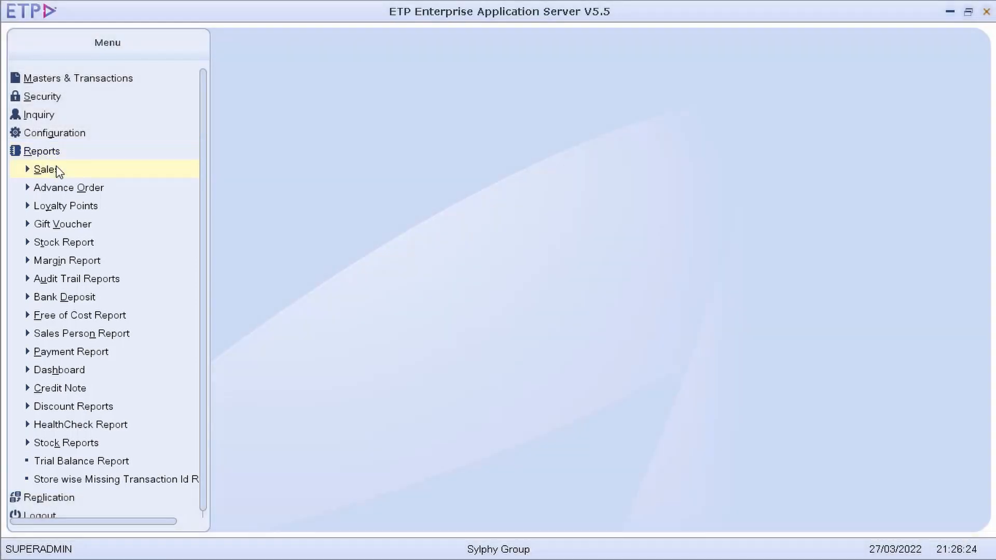
pyautogui.click(45, 169)
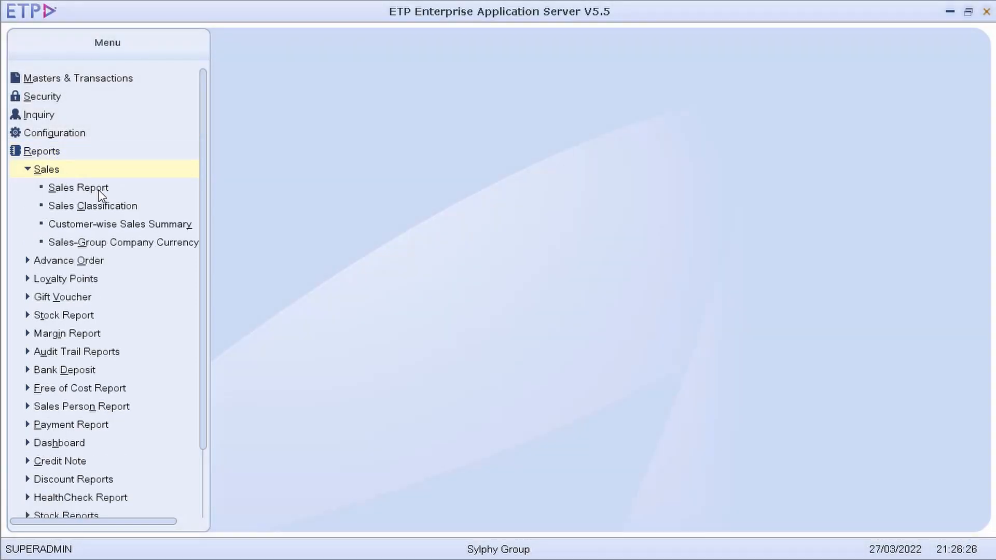
pyautogui.click(79, 187)
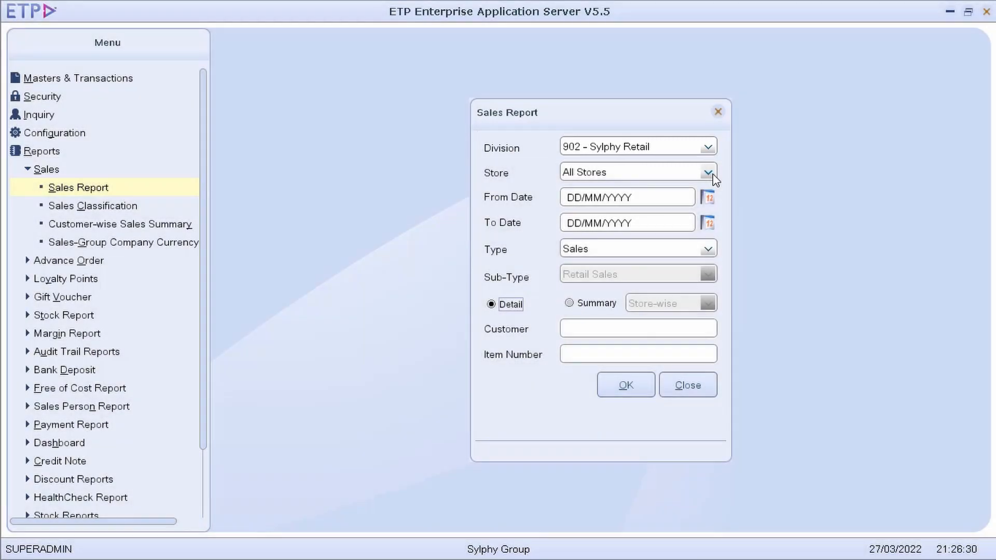
pyautogui.click(707, 172)
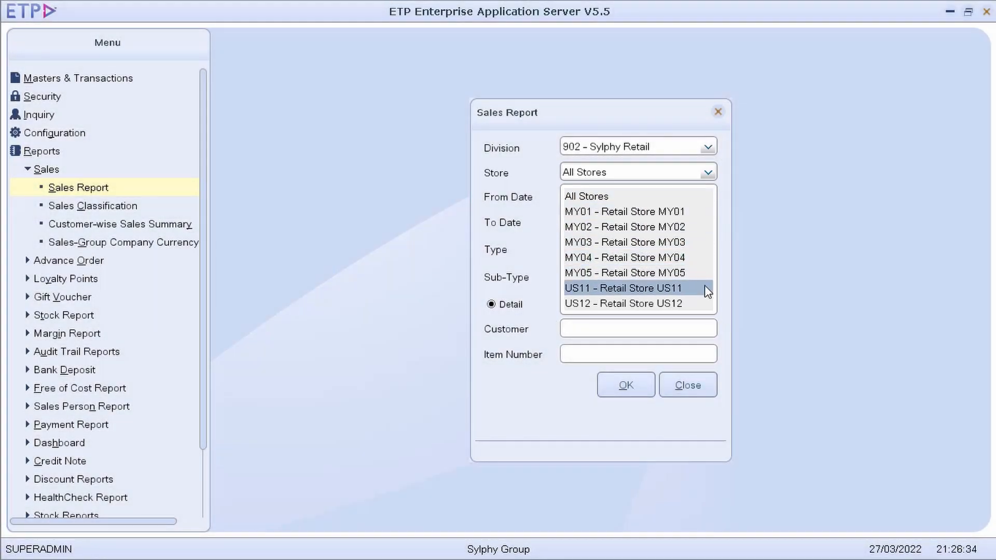
pyautogui.click(624, 288)
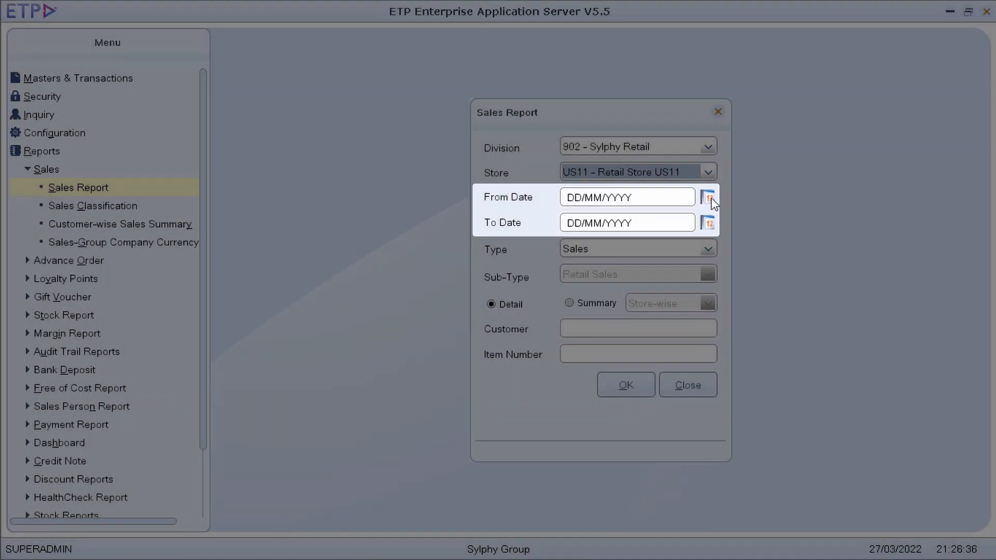
# Step: Set the report dates to 27/03/2022 with the Detail layout
pyautogui.click(708, 197)
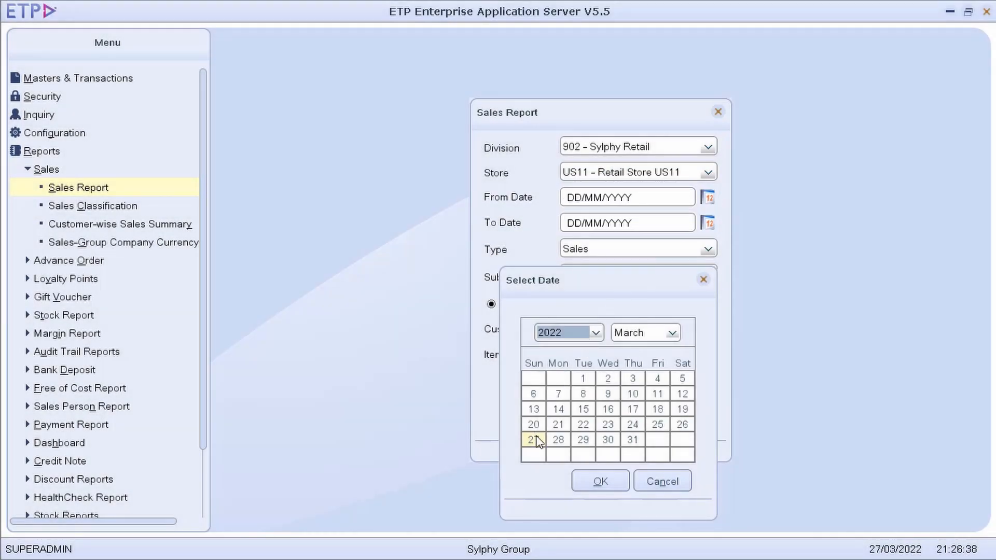
pyautogui.click(597, 481)
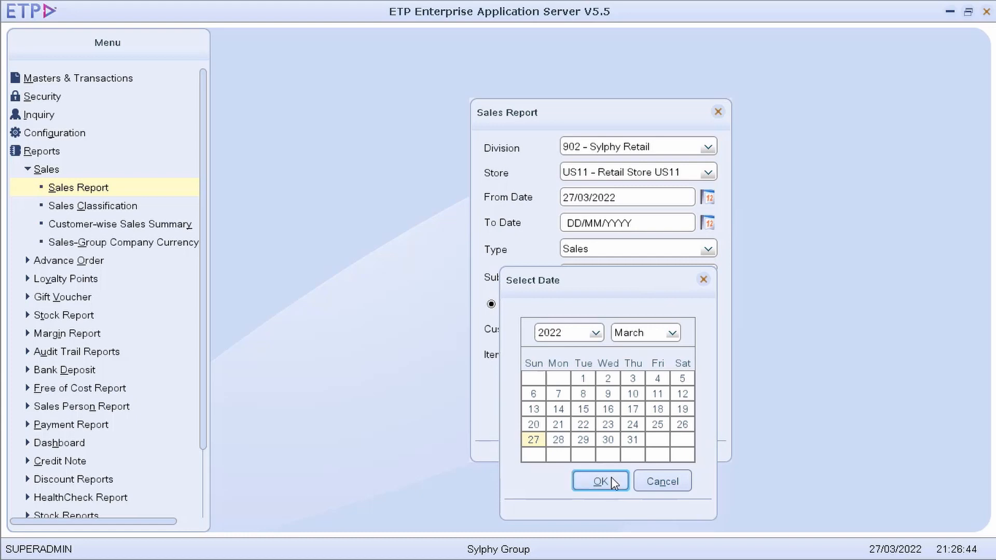
pyautogui.click(600, 481)
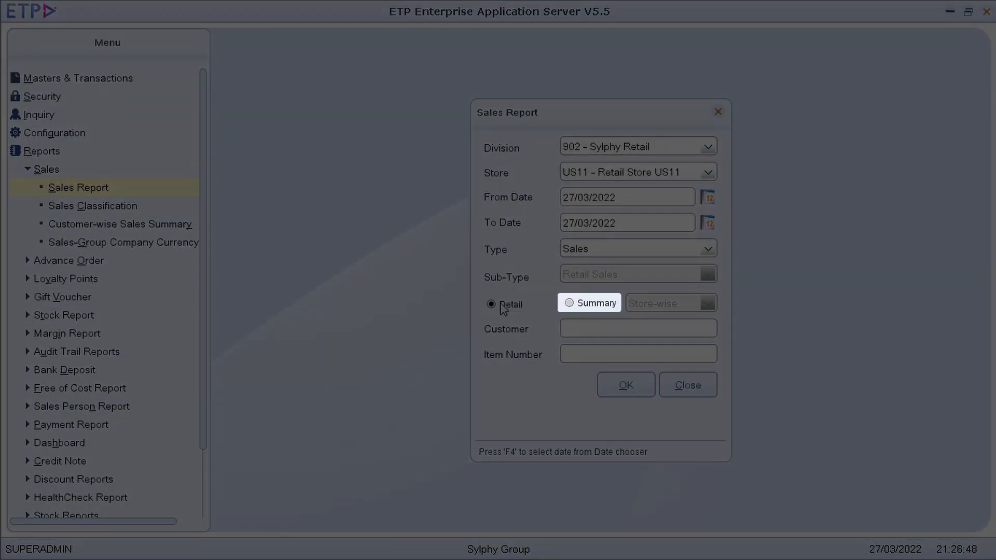
pyautogui.click(491, 304)
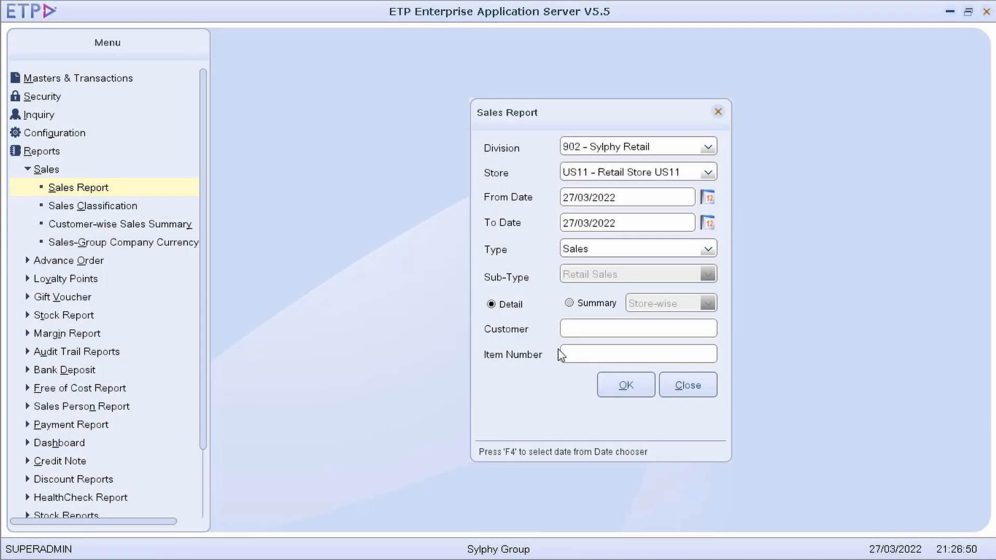
pyautogui.click(624, 385)
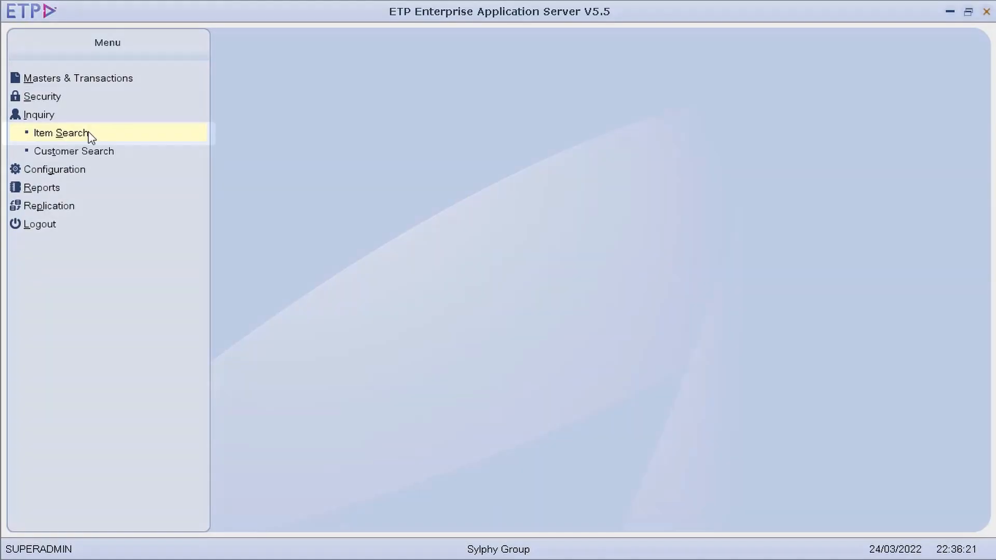
# Step: Search for active T-Shirts item CN101-001
pyautogui.click(62, 133)
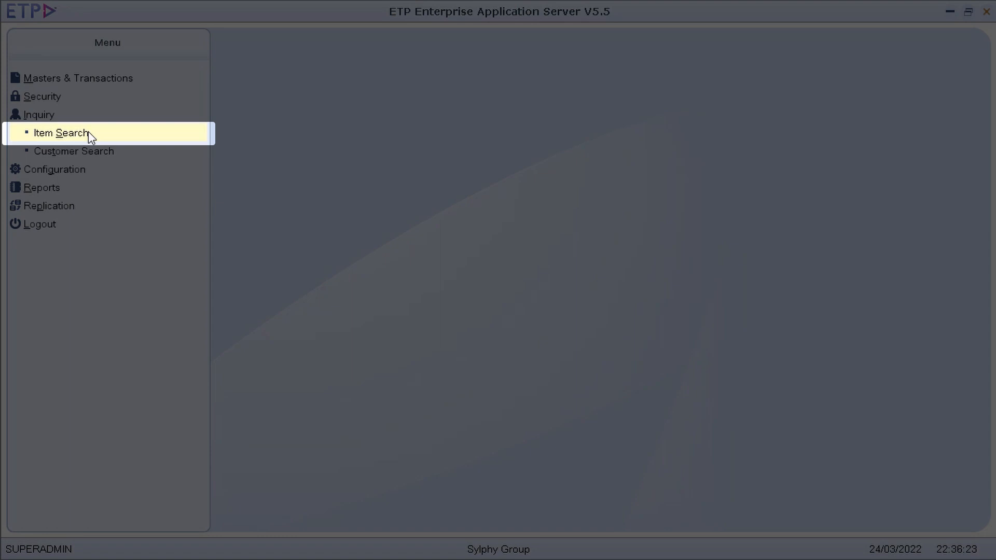
pyautogui.click(61, 133)
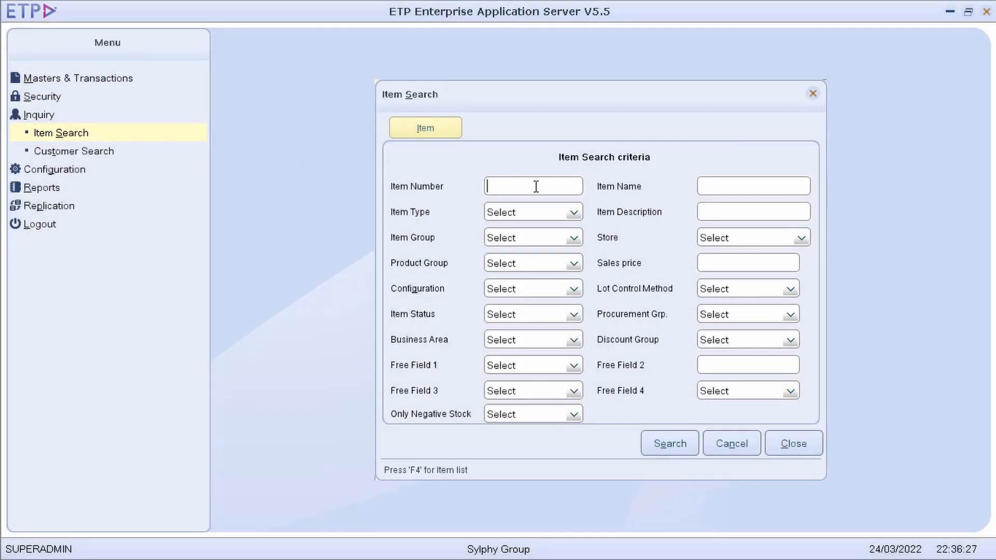
pyautogui.write('CN101')
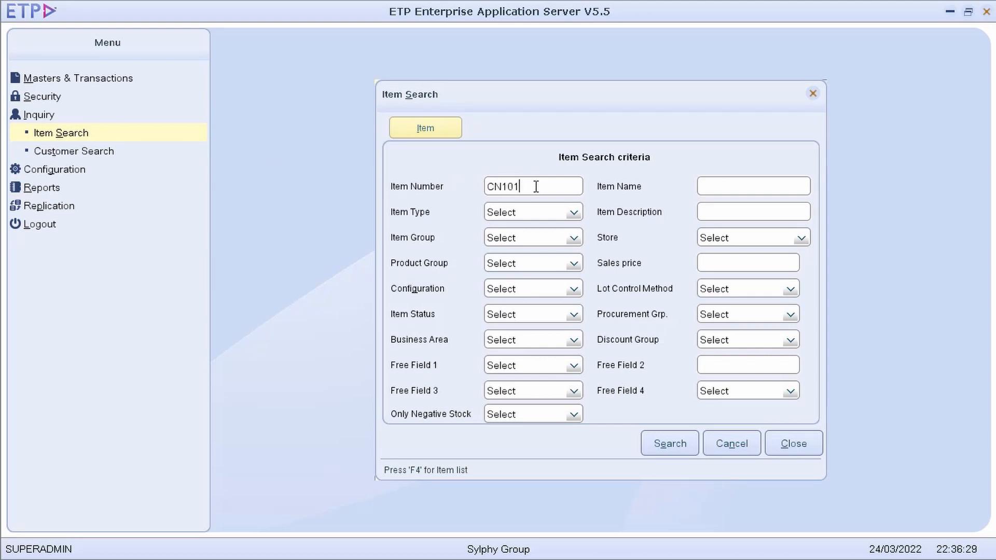
pyautogui.write('-001')
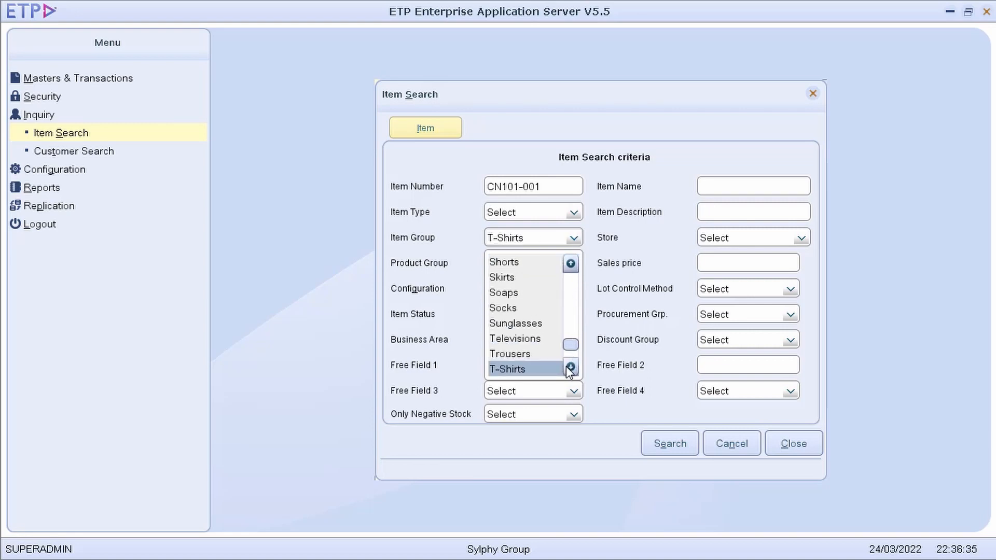
pyautogui.click(507, 368)
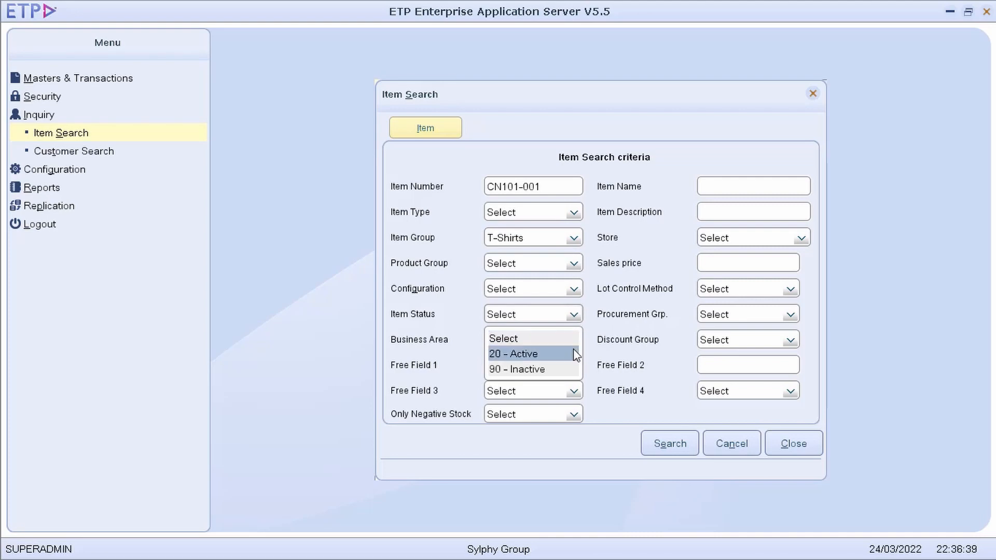
pyautogui.click(513, 353)
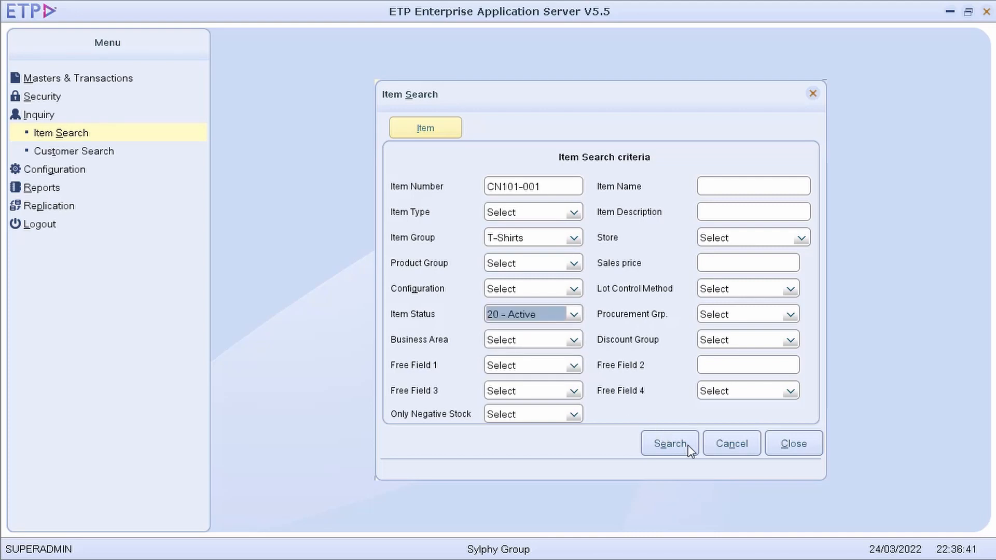
pyautogui.click(669, 444)
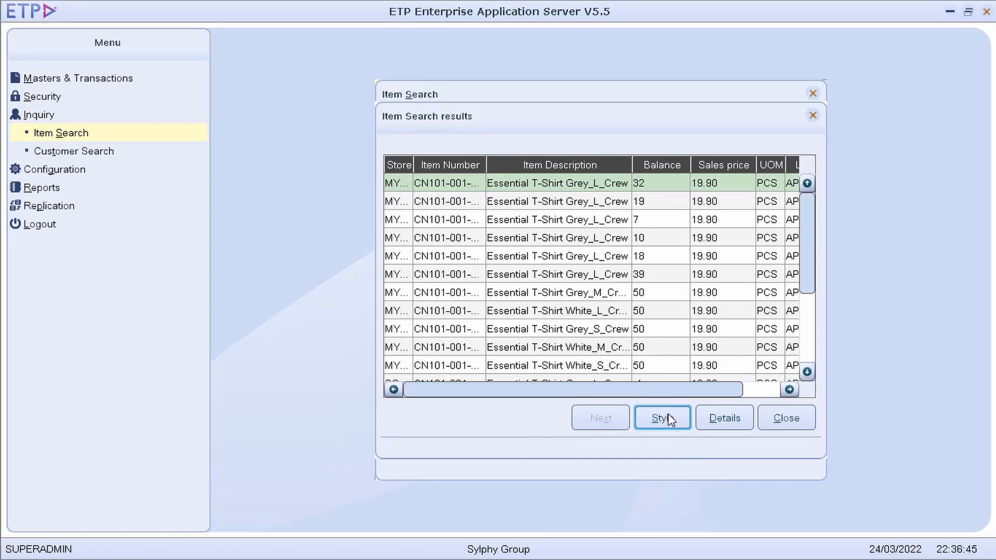
# Step: View CN101-001's style balance by colour and size, then close both windows
pyautogui.click(662, 419)
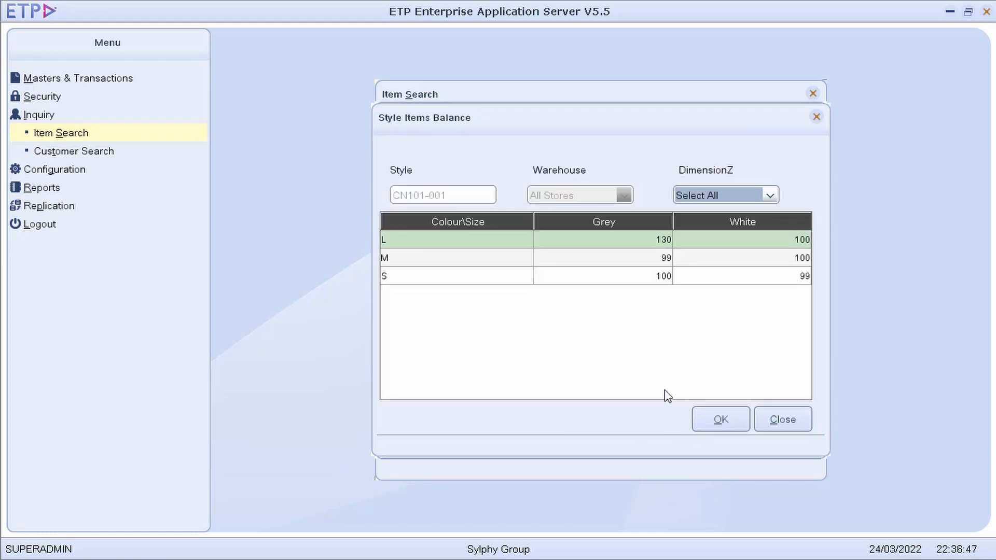
pyautogui.moveTo(659, 301)
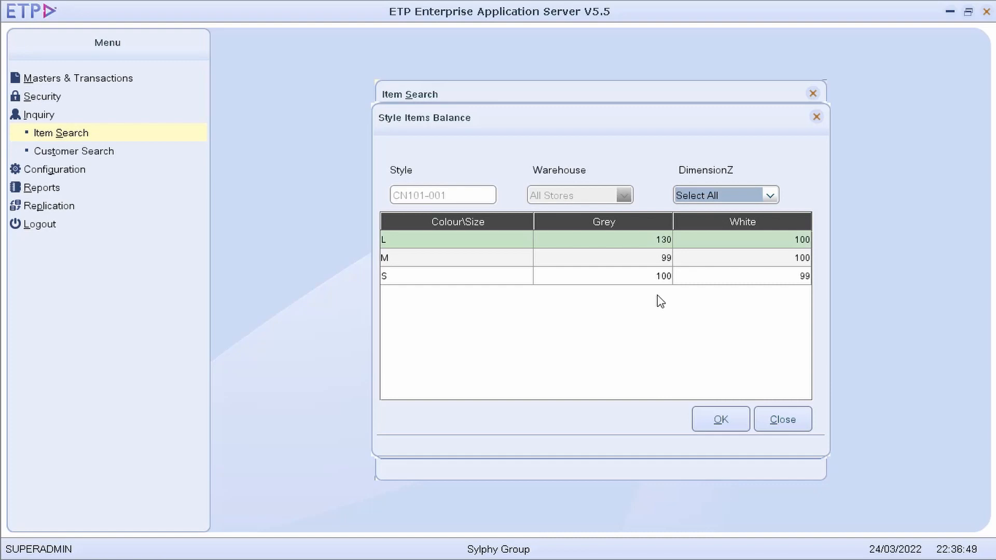
pyautogui.moveTo(801, 420)
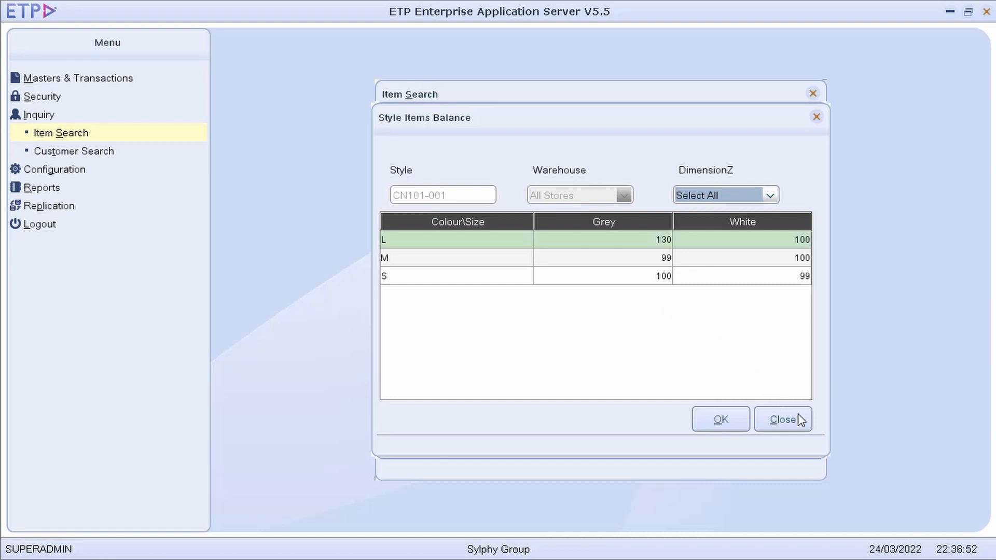
pyautogui.click(783, 419)
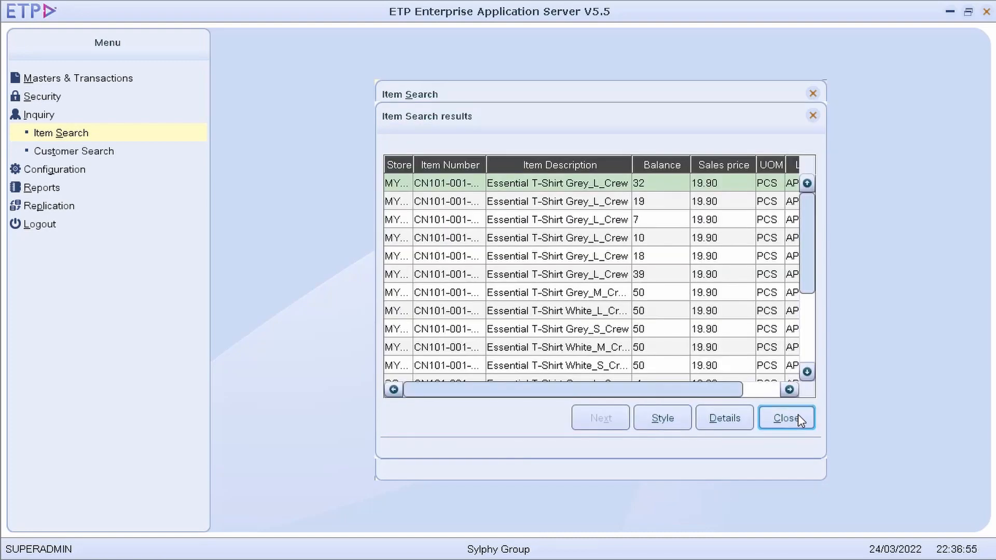
pyautogui.click(786, 418)
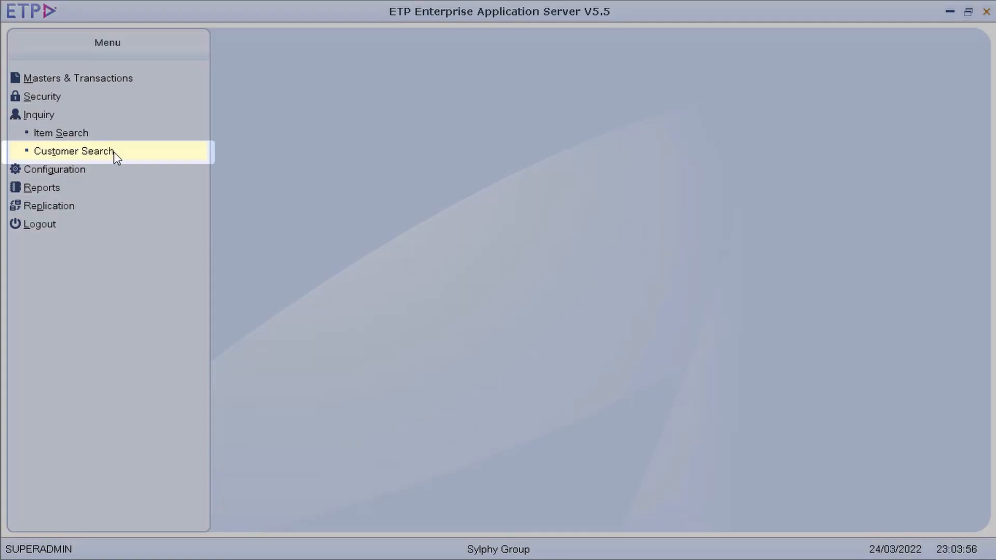
# Step: Search Member Club customers with NPV from 10000 and export the results to Excel
pyautogui.click(74, 151)
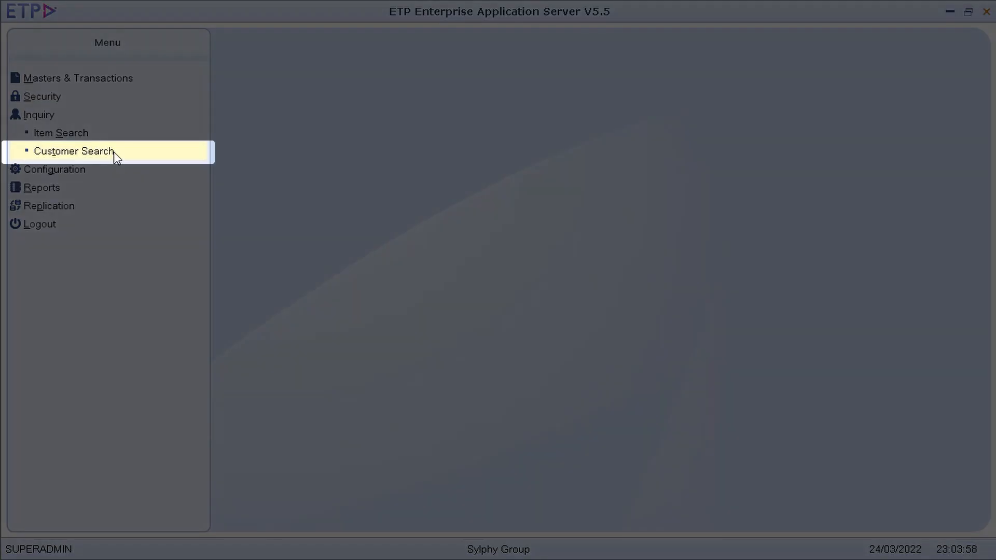
pyautogui.click(74, 150)
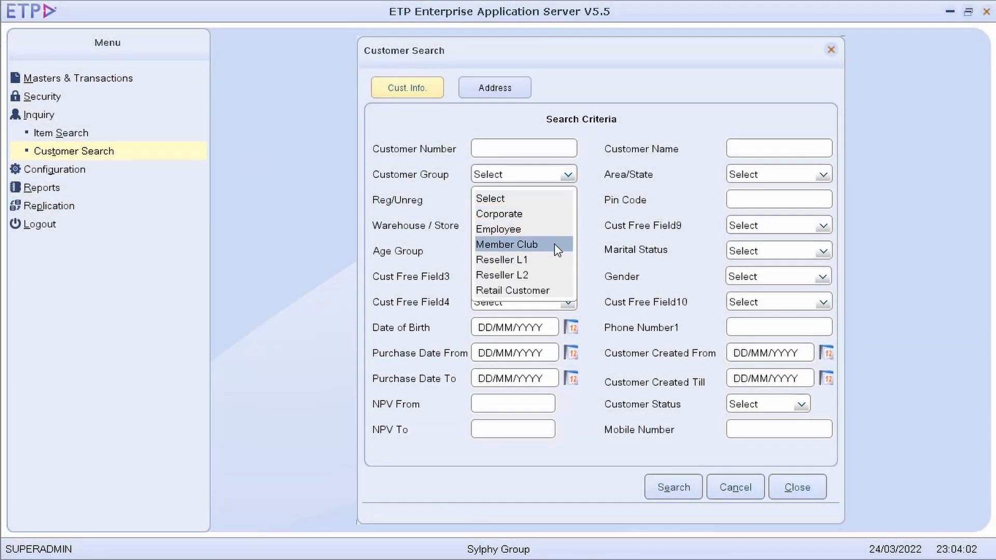
pyautogui.click(506, 244)
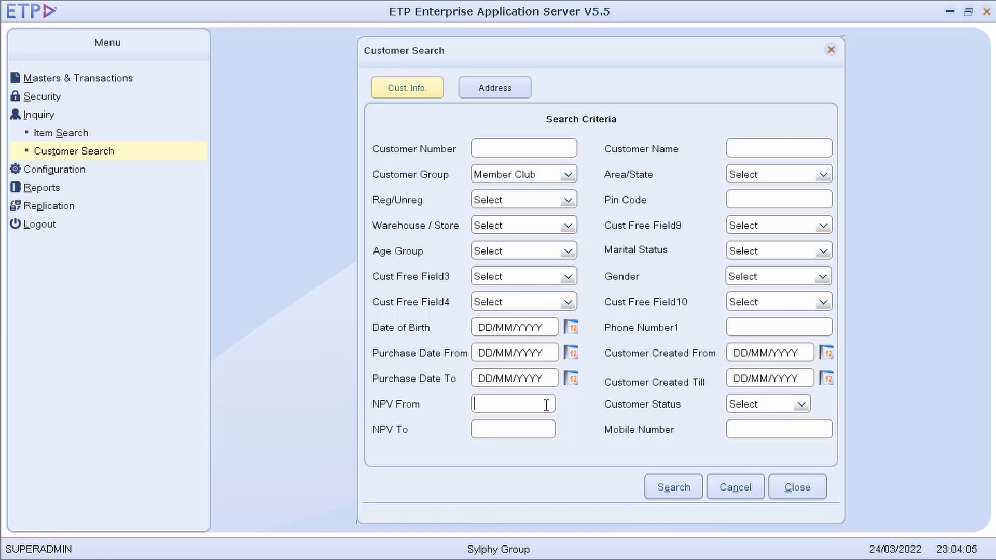
pyautogui.write('10000')
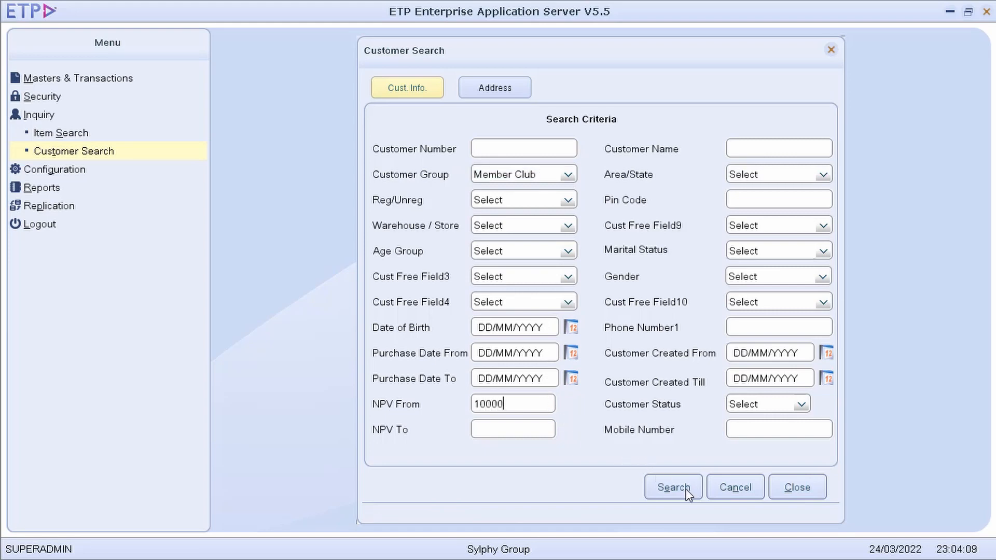
pyautogui.click(672, 487)
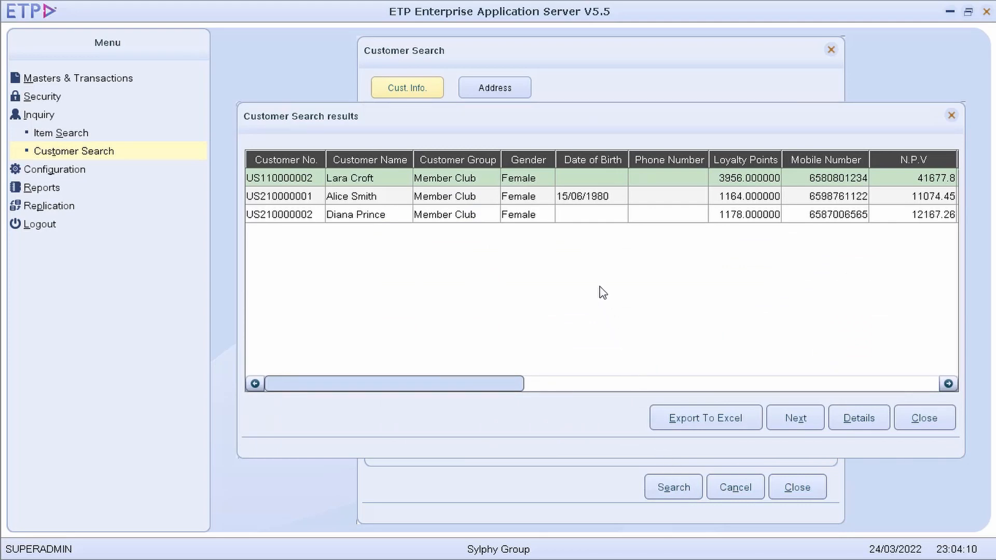
pyautogui.moveTo(597, 276)
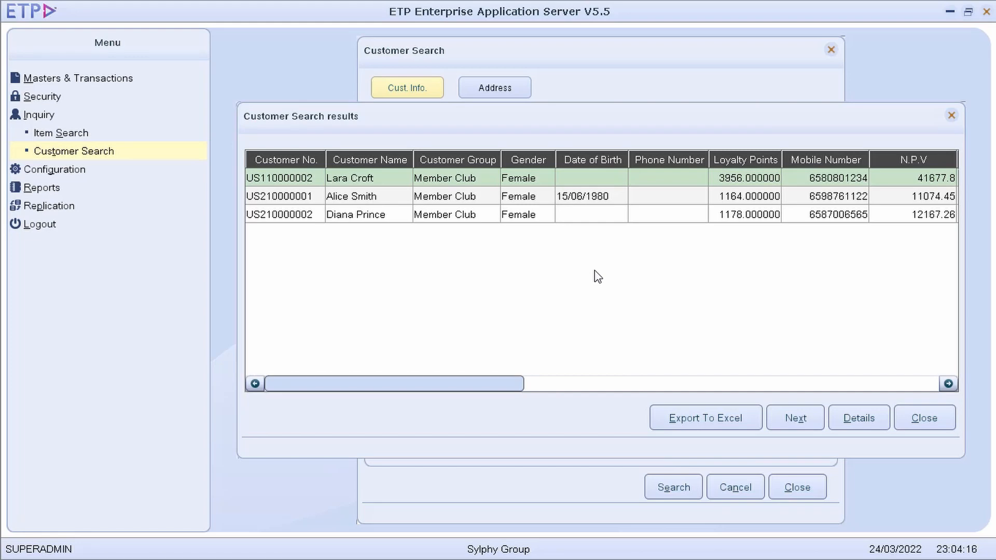
pyautogui.moveTo(622, 318)
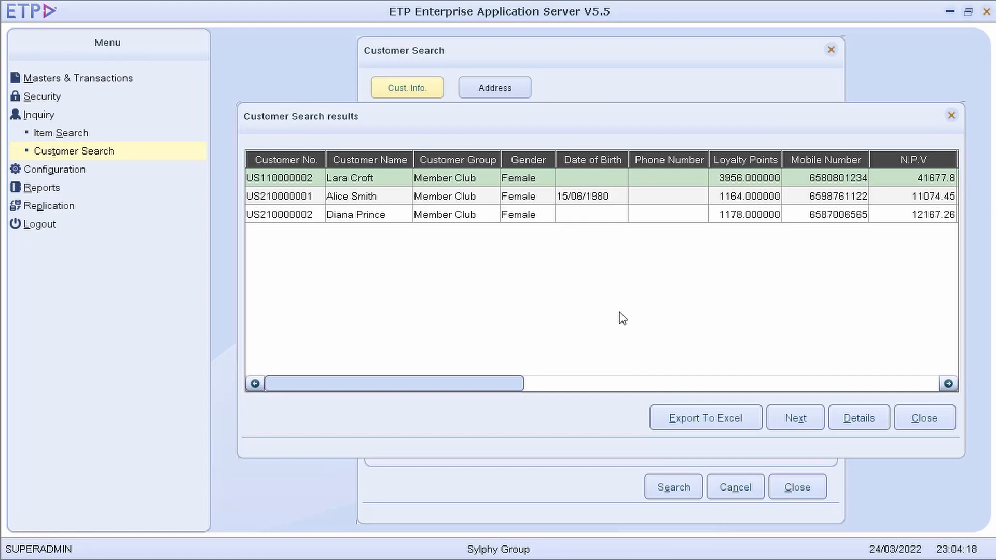
pyautogui.click(705, 417)
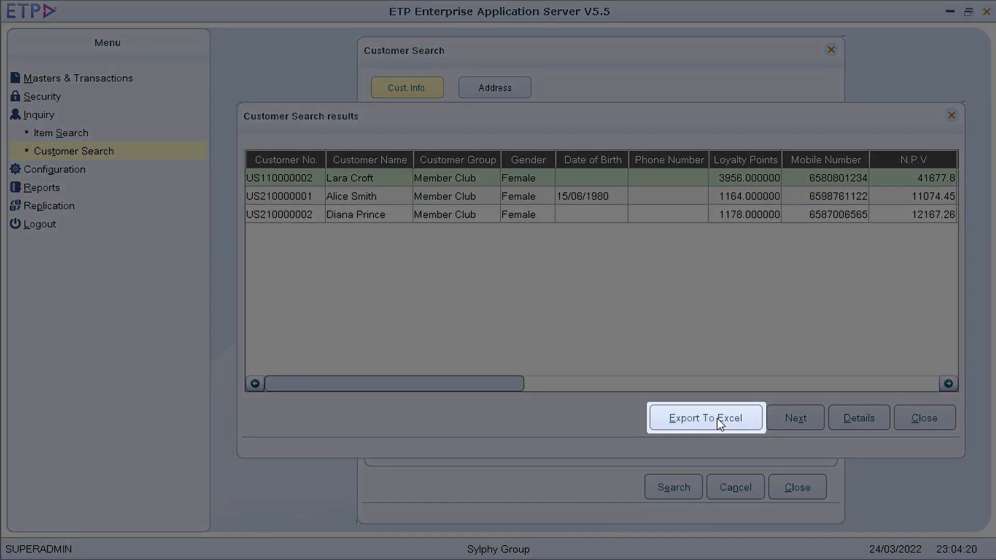